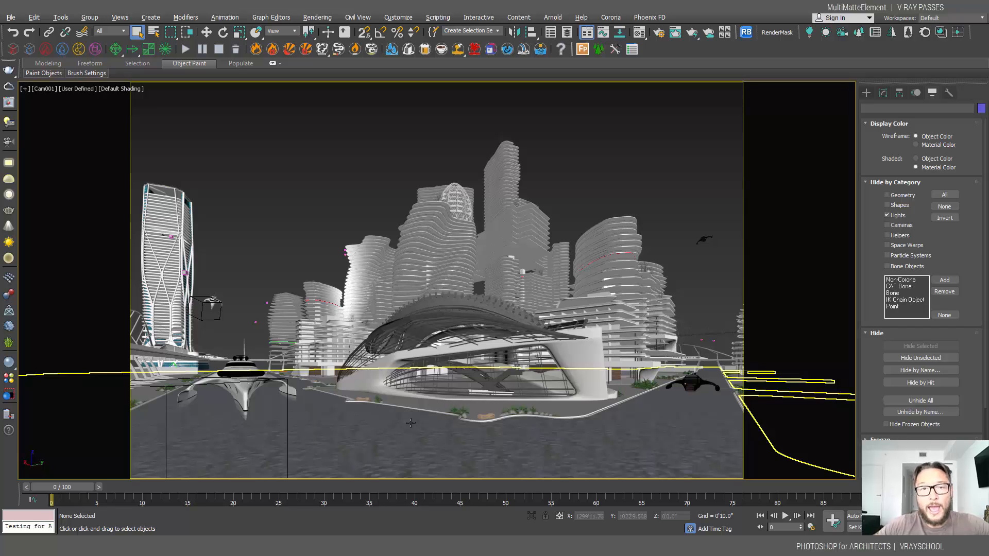
{"action": "mouse_move", "coordinate": [11, 452]}
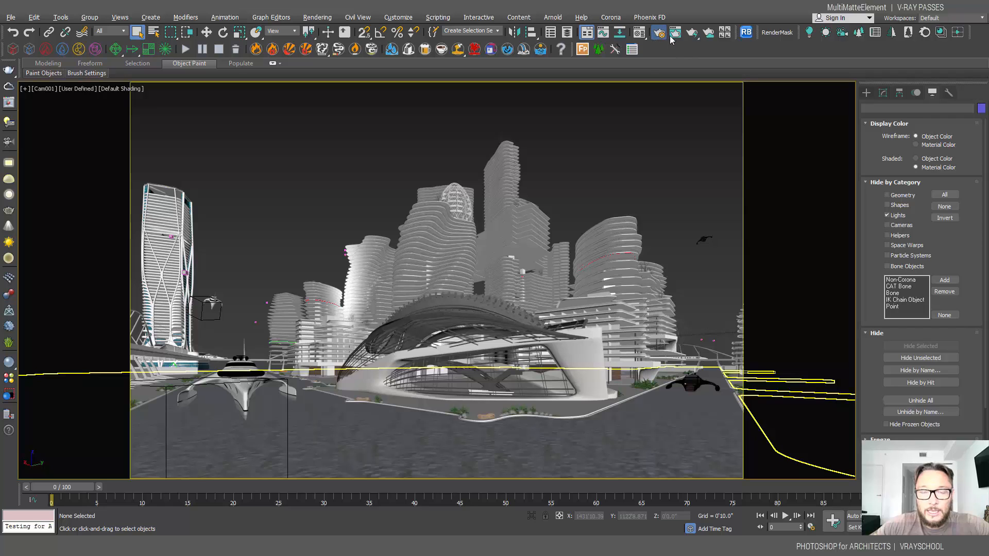
- Show the render elements list and inspect MultiMatteElement8's red, green and blue object IDs
{"action": "left_click", "coordinate": [658, 32]}
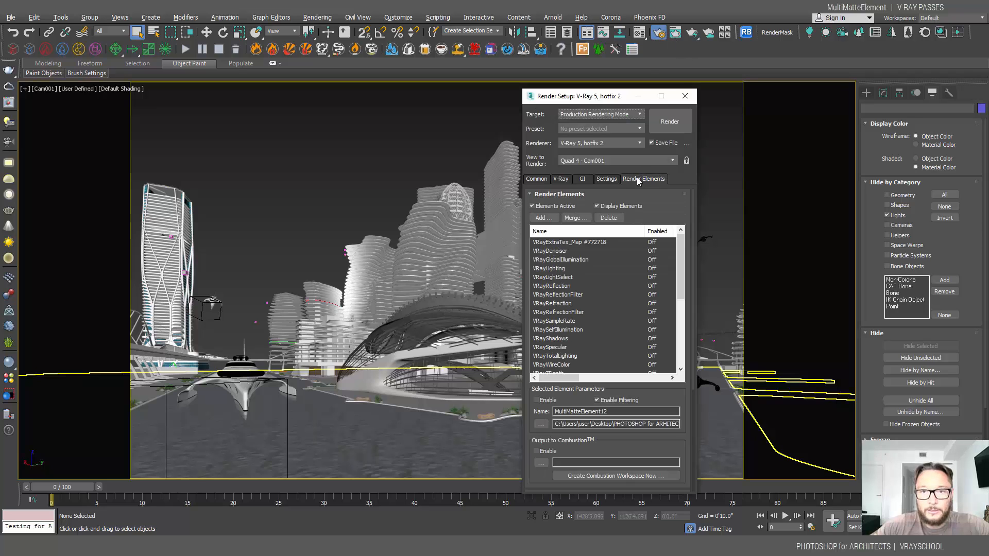
{"action": "mouse_move", "coordinate": [577, 250]}
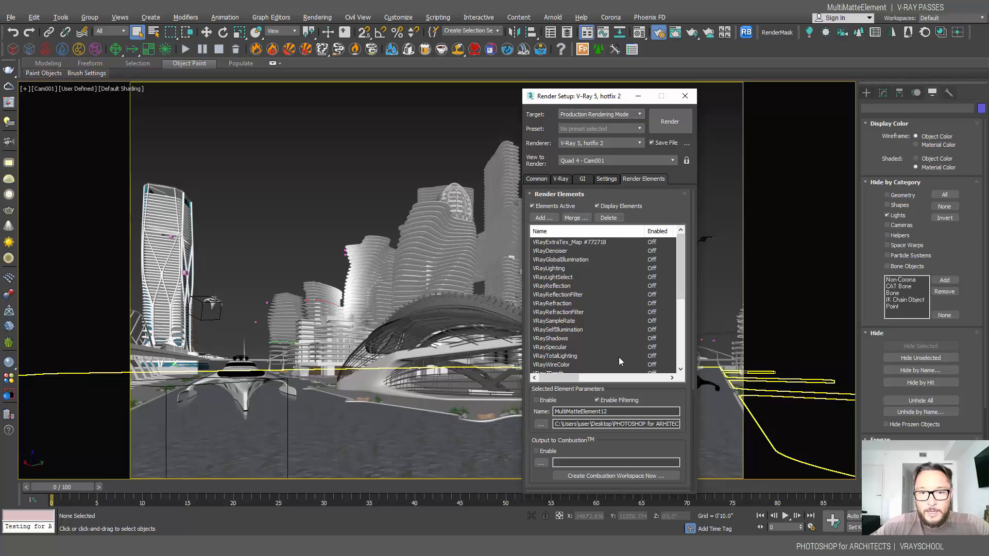
{"action": "scroll", "scroll_direction": "down", "scroll_amount": 3}
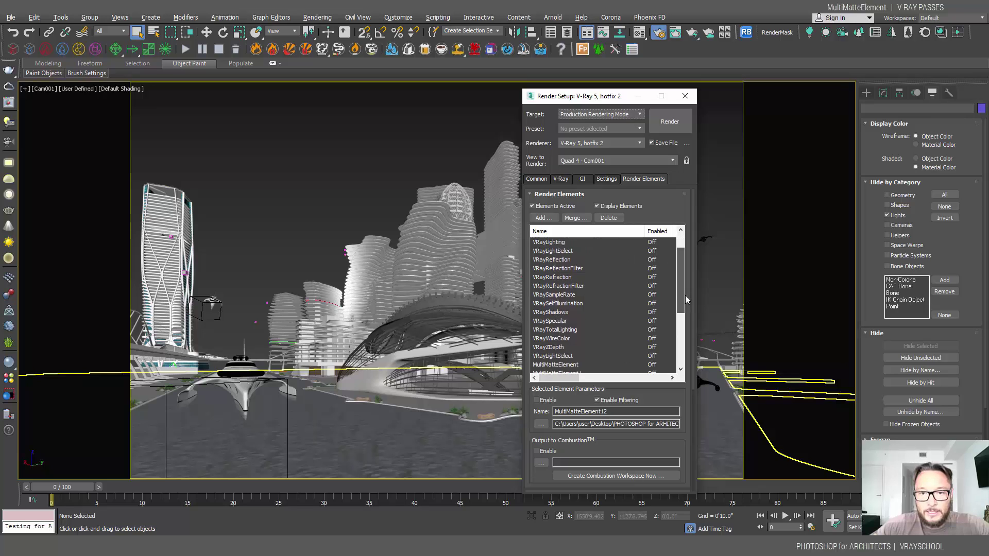
{"action": "scroll", "scroll_direction": "down", "scroll_amount": 3}
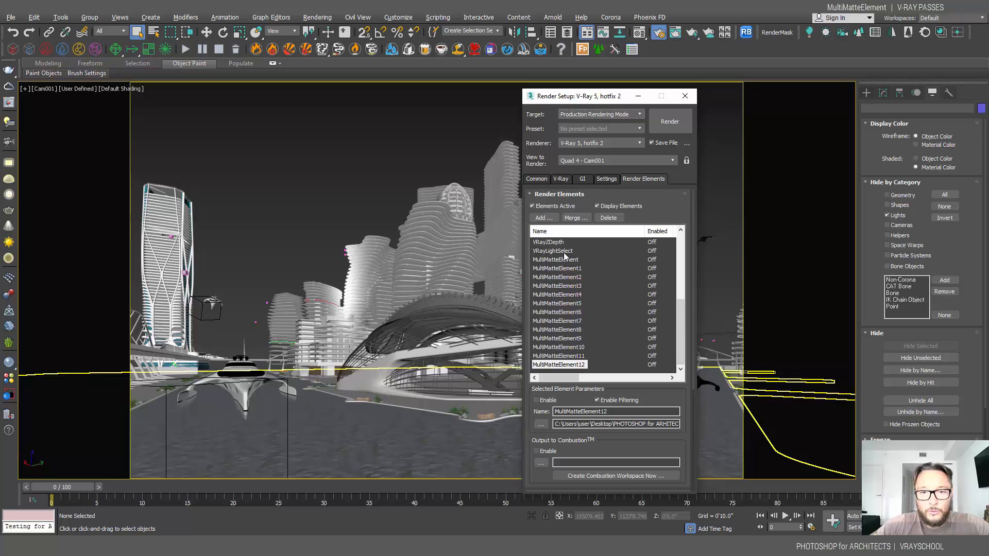
{"action": "left_click", "coordinate": [557, 329]}
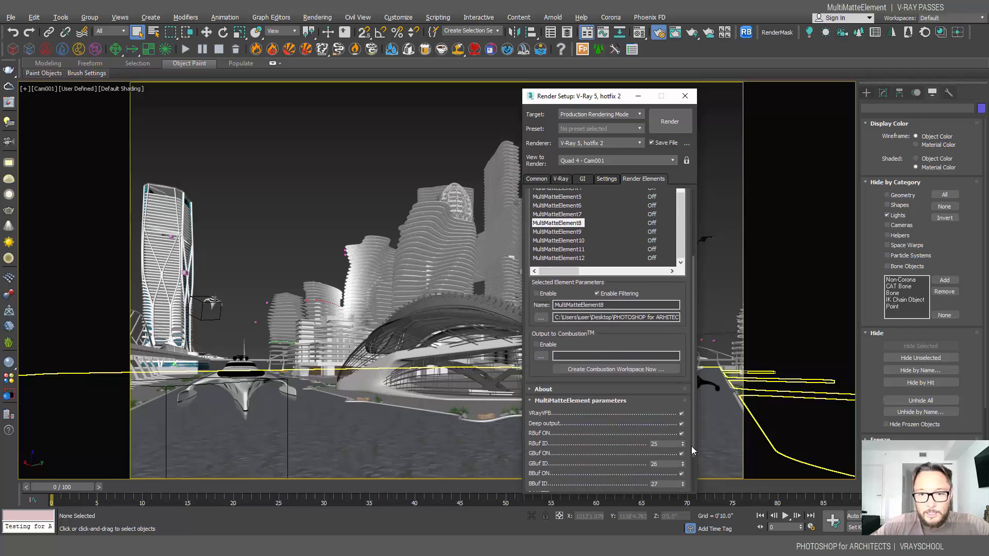
{"action": "scroll", "scroll_direction": "down", "scroll_amount": 3}
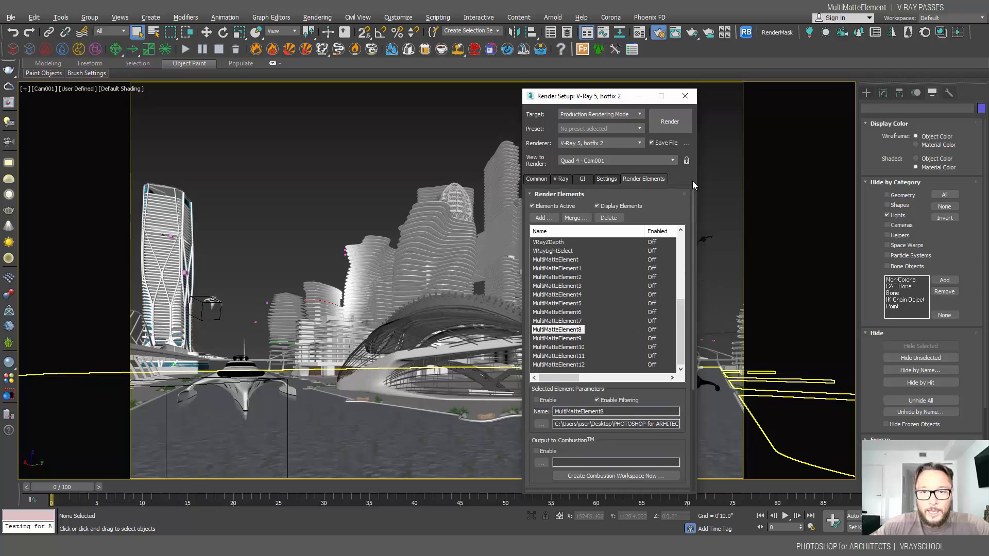
- Add a fourteenth MultiMatteElement render element with red, green and blue IDs 1, 2 and 3
{"action": "left_click", "coordinate": [543, 218]}
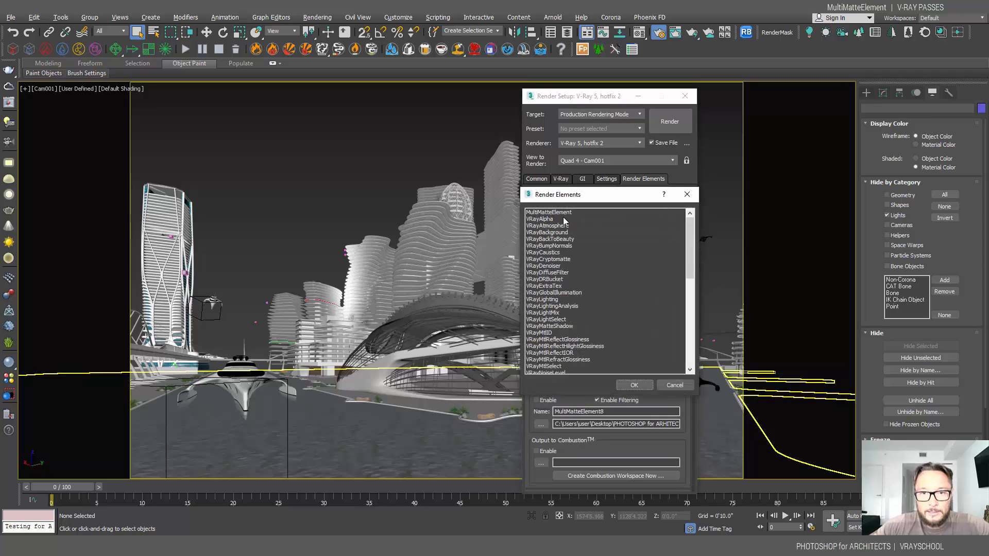
{"action": "left_click", "coordinate": [548, 212]}
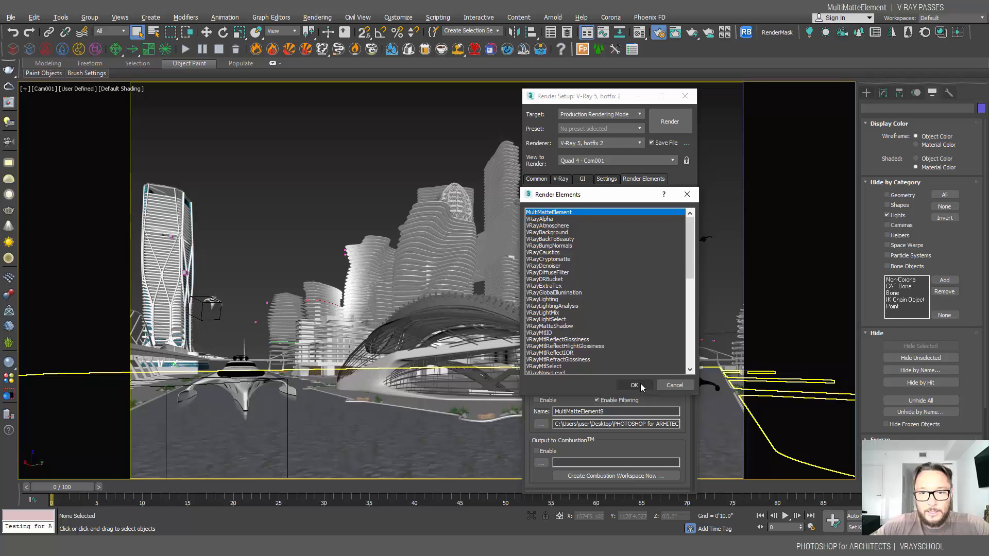
{"action": "left_click", "coordinate": [635, 385]}
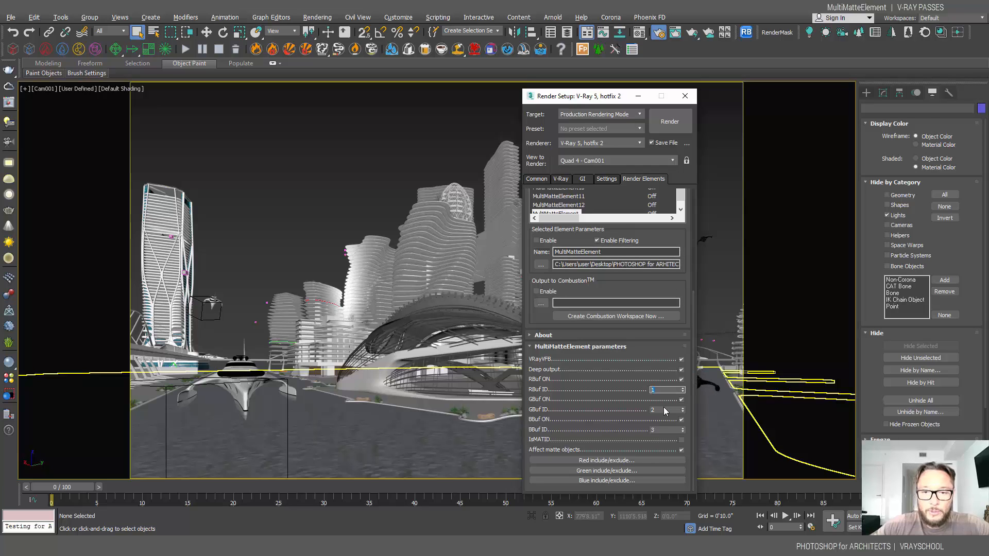
{"action": "left_click", "coordinate": [664, 430]}
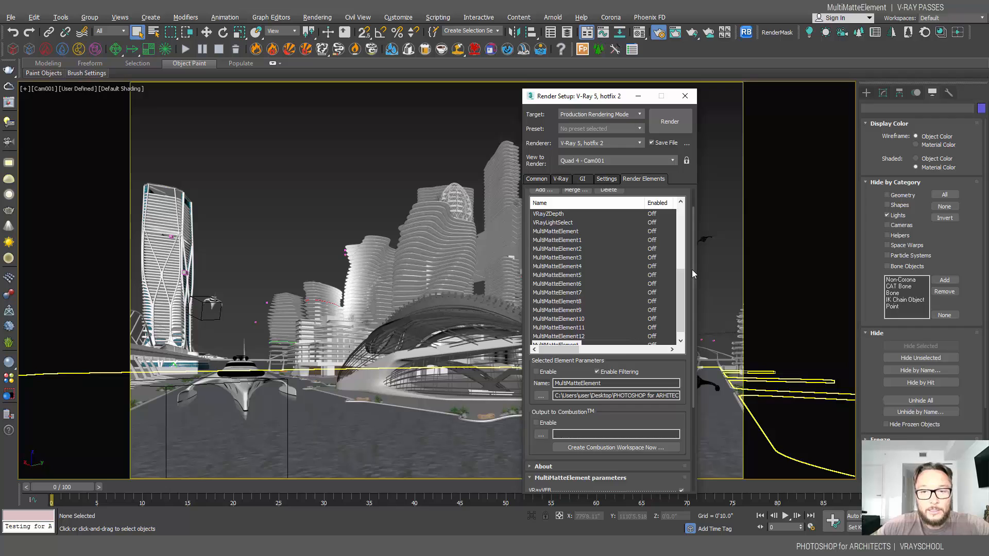
{"action": "mouse_move", "coordinate": [655, 82]}
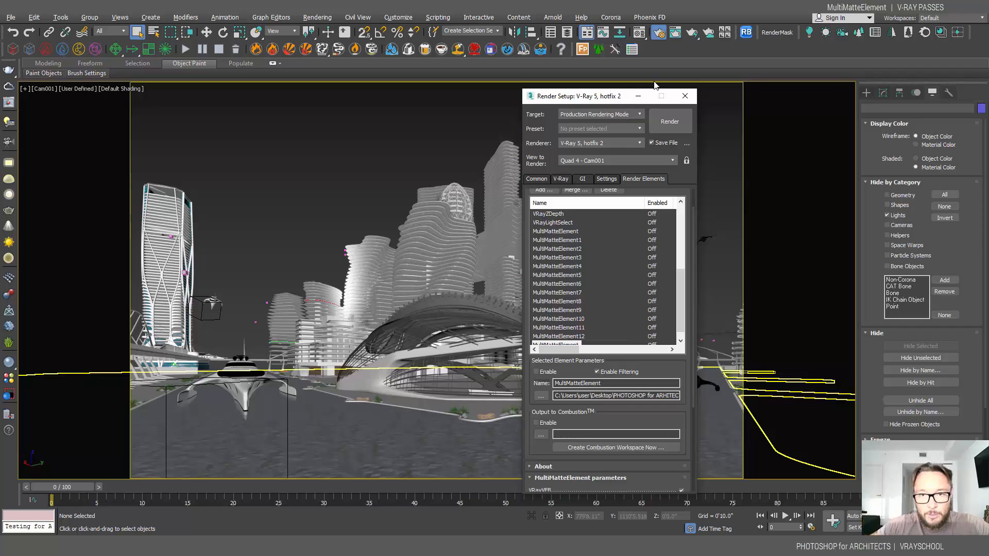
- Check G-Buffer object IDs in Object Properties: yacht reads 2, tower G001 reads 12
{"action": "left_click_drag", "start_coordinate": [576, 96], "coordinate": [842, 65]}
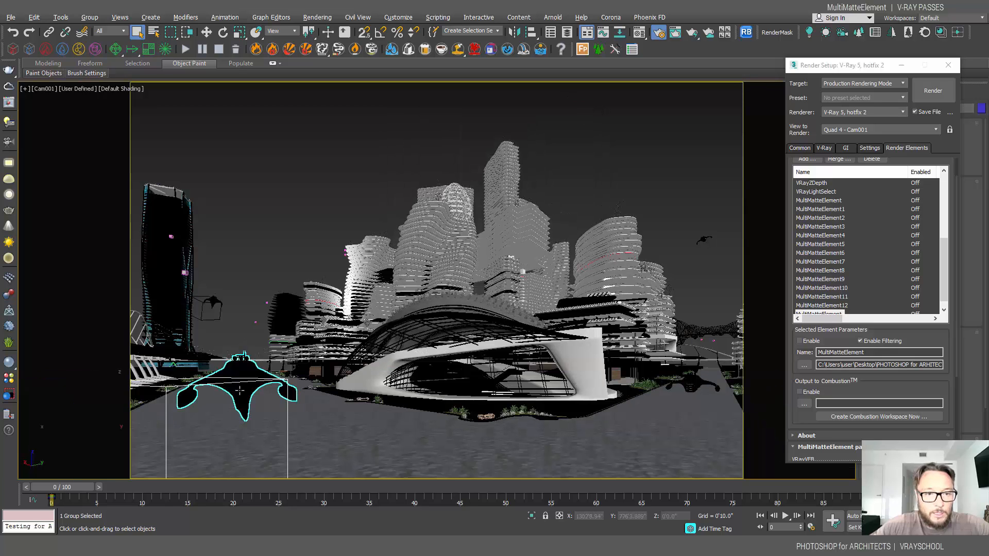
{"action": "right_click", "coordinate": [241, 391]}
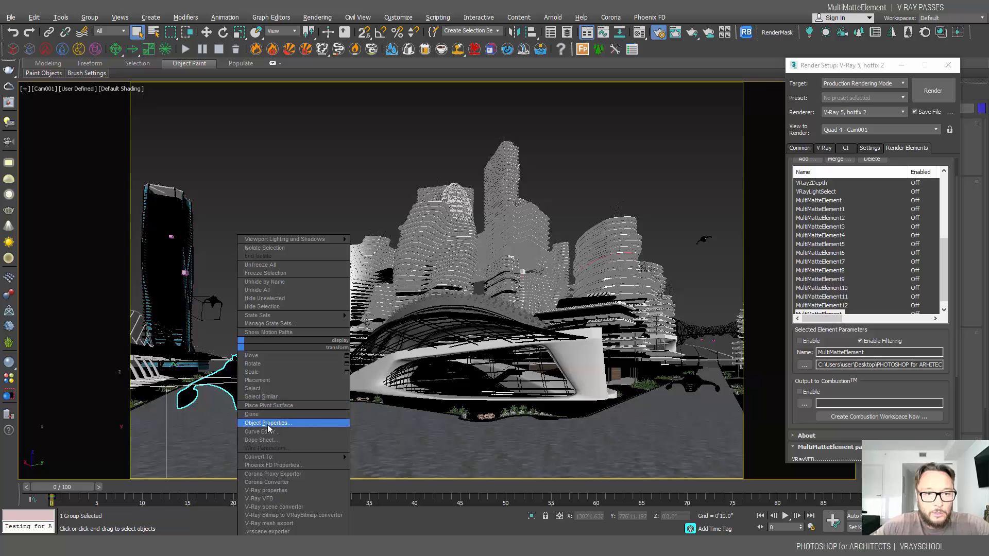
{"action": "left_click", "coordinate": [267, 423]}
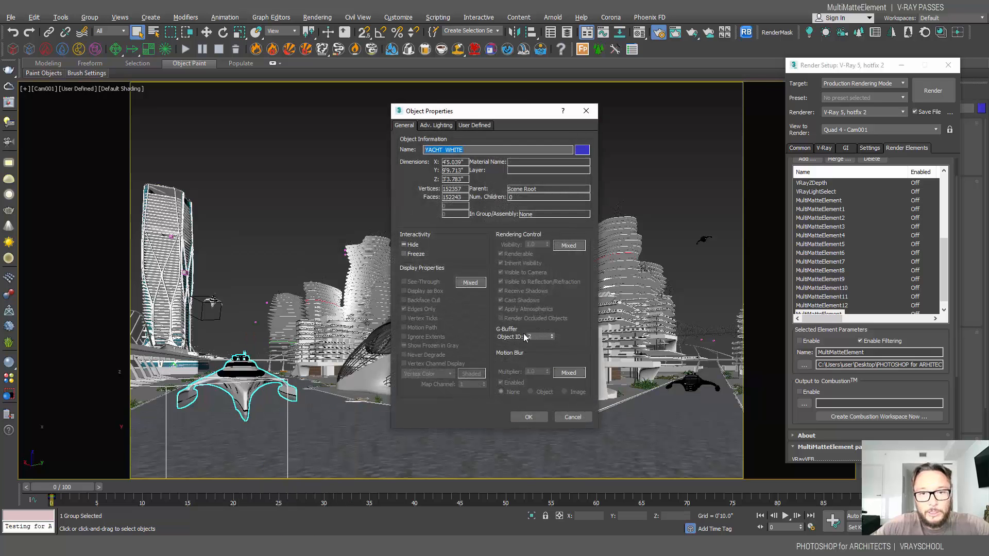
{"action": "left_click", "coordinate": [551, 335]}
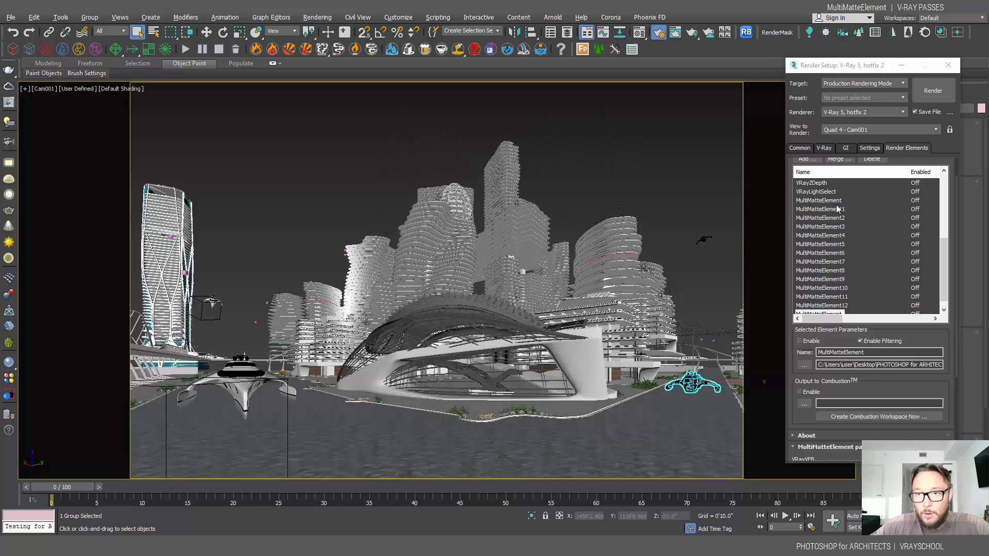
{"action": "left_click", "coordinate": [819, 208]}
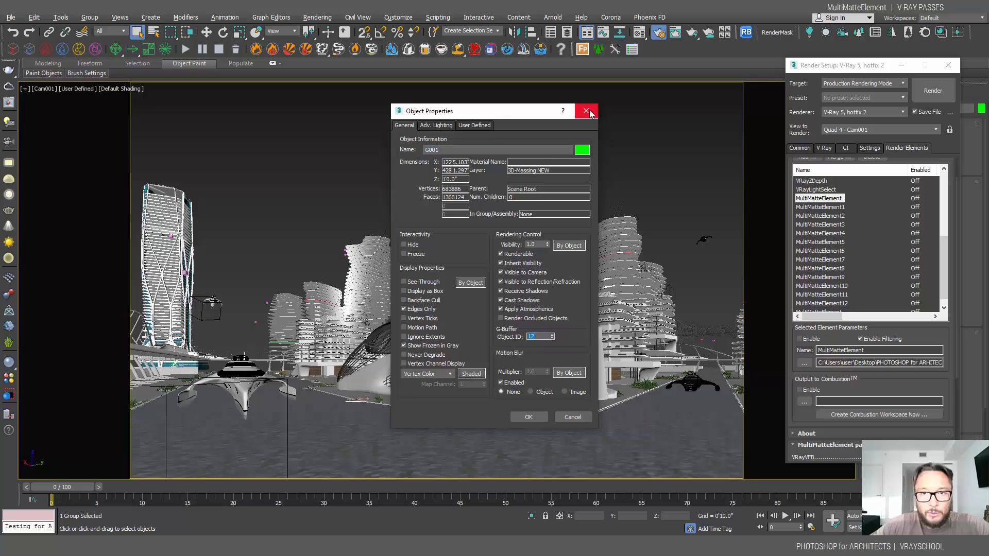
{"action": "left_click", "coordinate": [585, 111]}
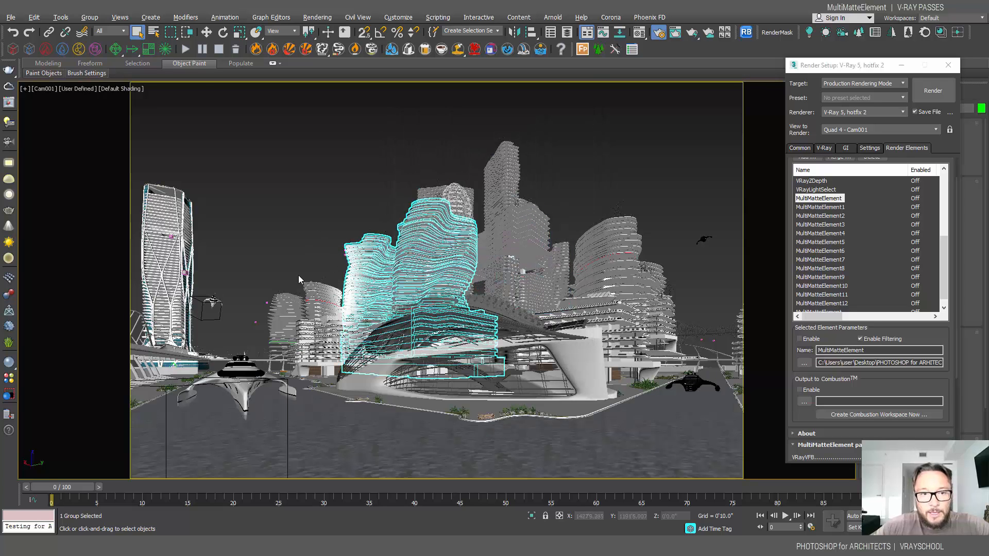
{"action": "mouse_move", "coordinate": [836, 198]}
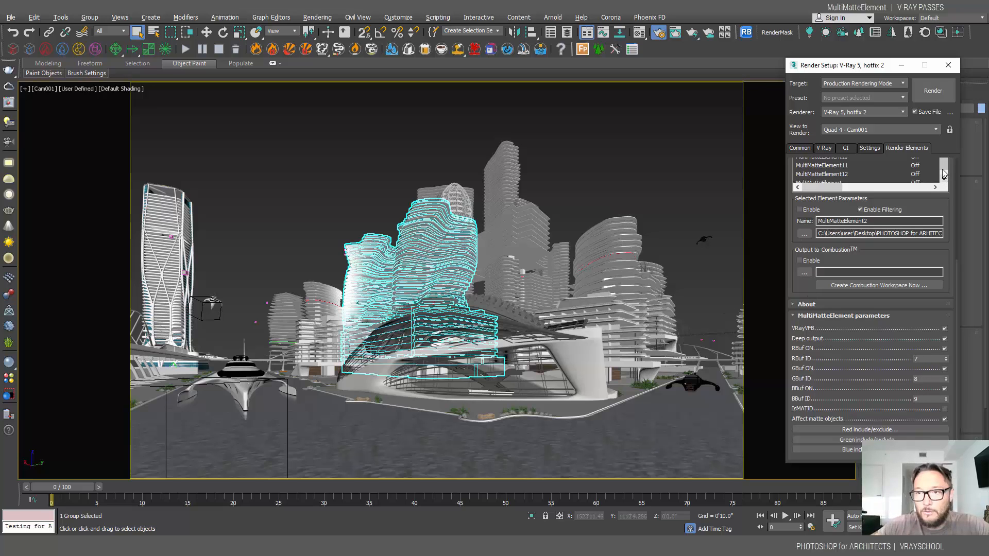
{"action": "left_click", "coordinate": [821, 165]}
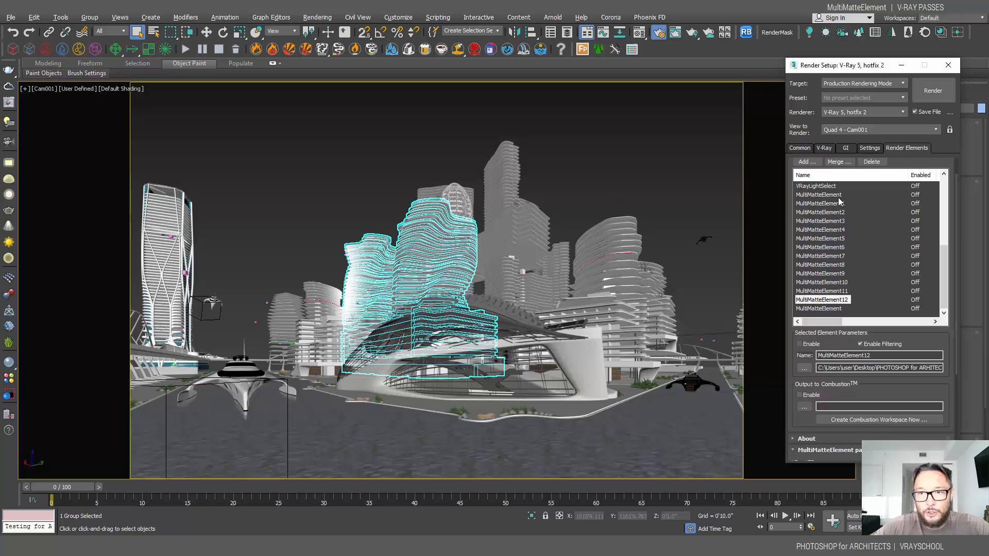
{"action": "left_click", "coordinate": [819, 220]}
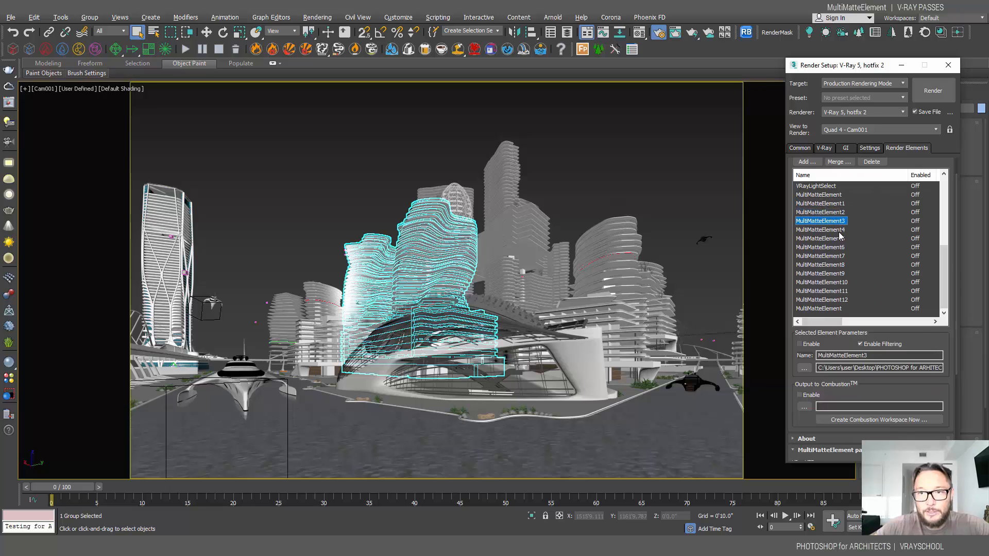
{"action": "left_click", "coordinate": [820, 238]}
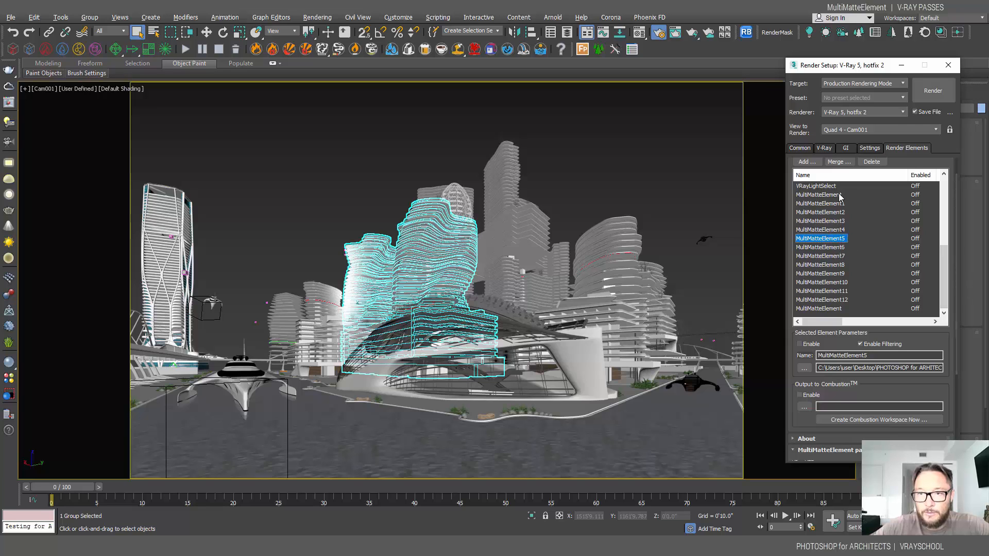
{"action": "mouse_move", "coordinate": [849, 309]}
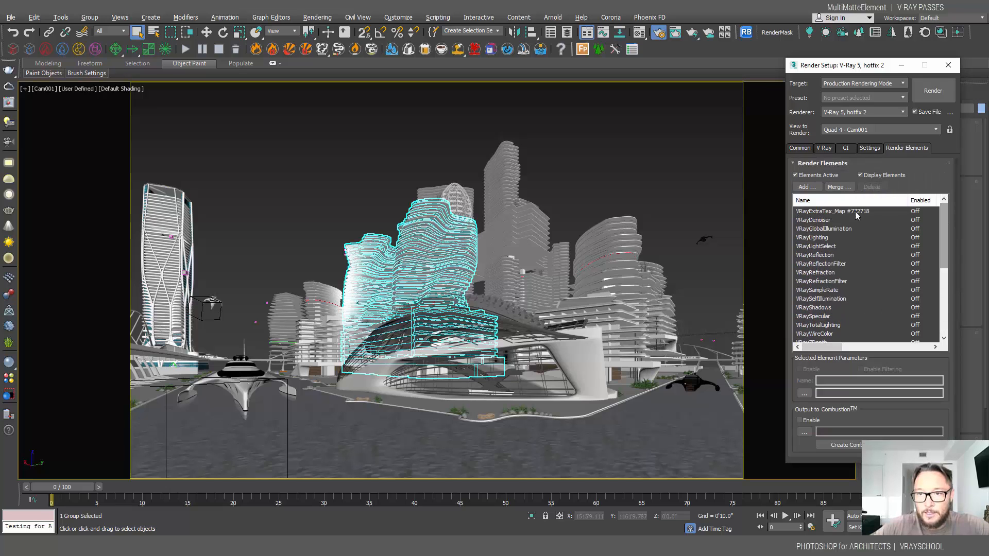
- Select the VRayExtraTex_Map #772718 pass to reach its VRayDirt ambient occlusion map
{"action": "scroll", "scroll_direction": "down", "scroll_amount": 3}
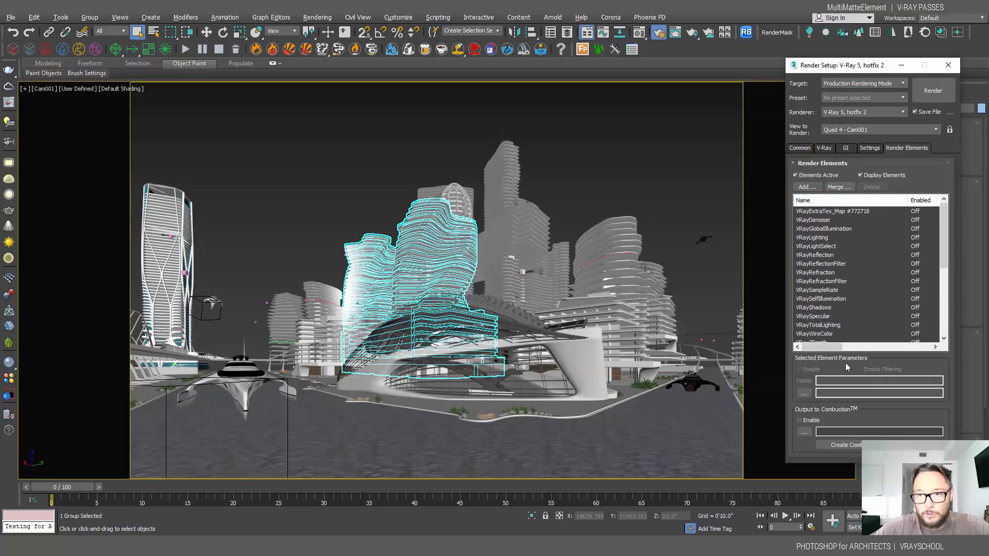
{"action": "left_click", "coordinate": [831, 210]}
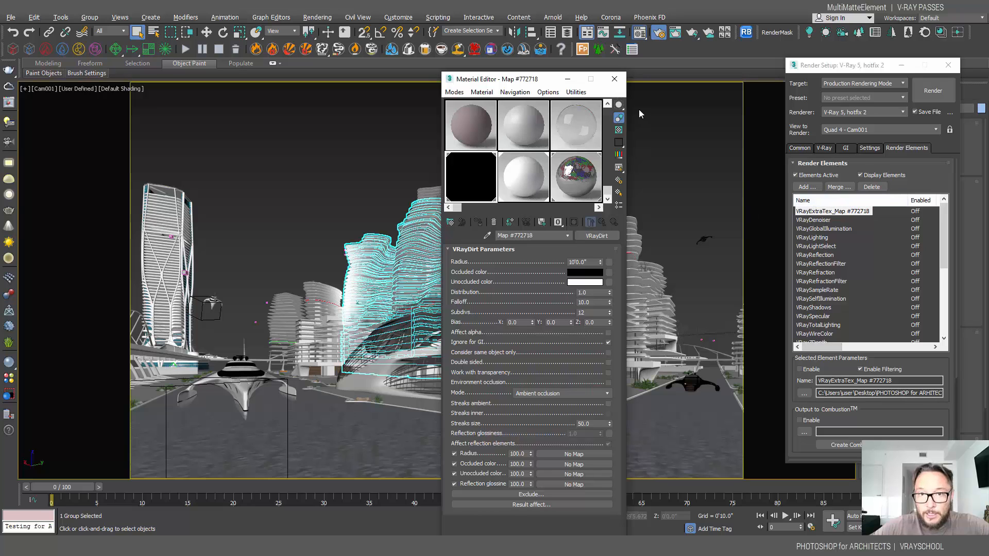
- Review V-Ray, GI and Irradiance map settings, then the 4000 × 2588 FutureCity_Day.tif output
{"action": "left_click", "coordinate": [869, 148]}
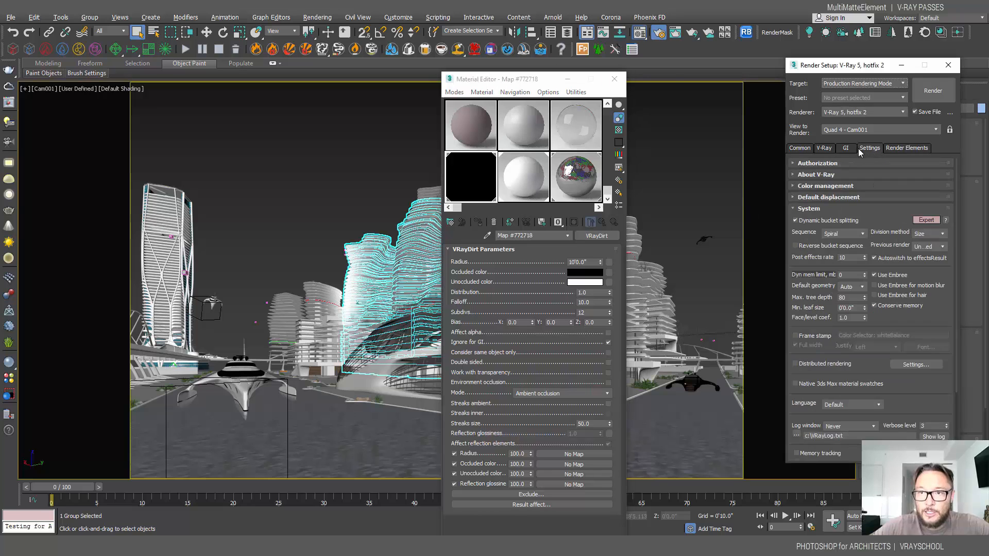
{"action": "left_click", "coordinate": [846, 148]}
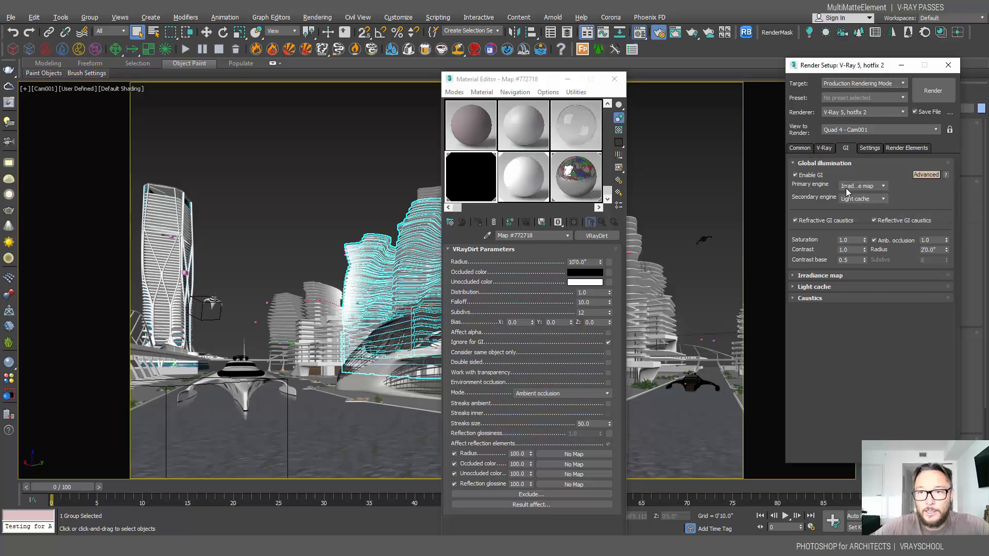
{"action": "left_click", "coordinate": [824, 148]}
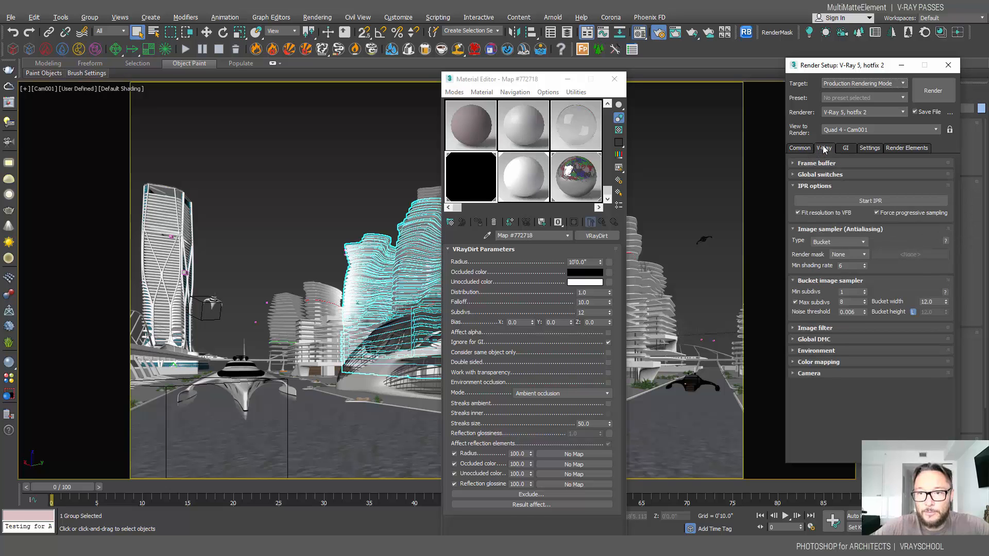
{"action": "left_click", "coordinate": [846, 147]}
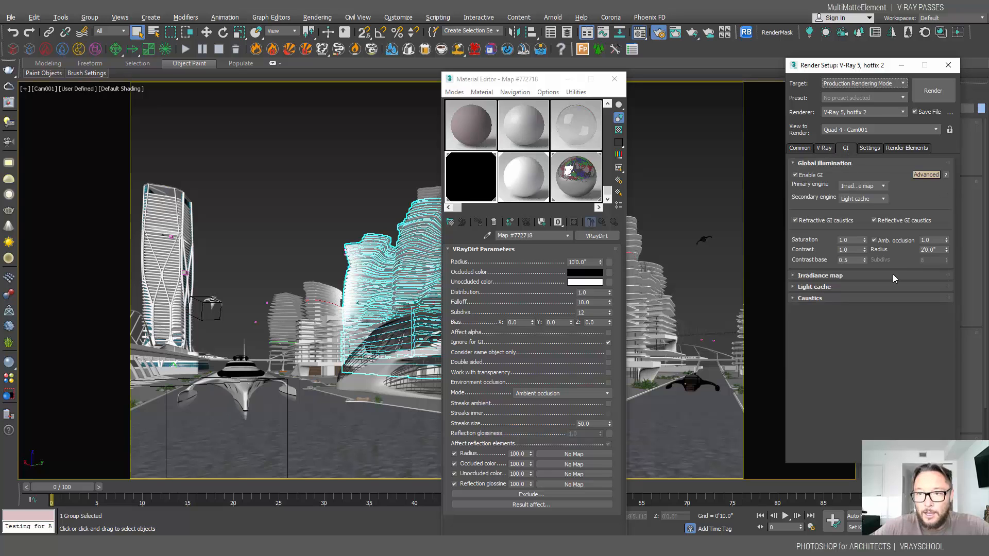
{"action": "left_click", "coordinate": [814, 286]}
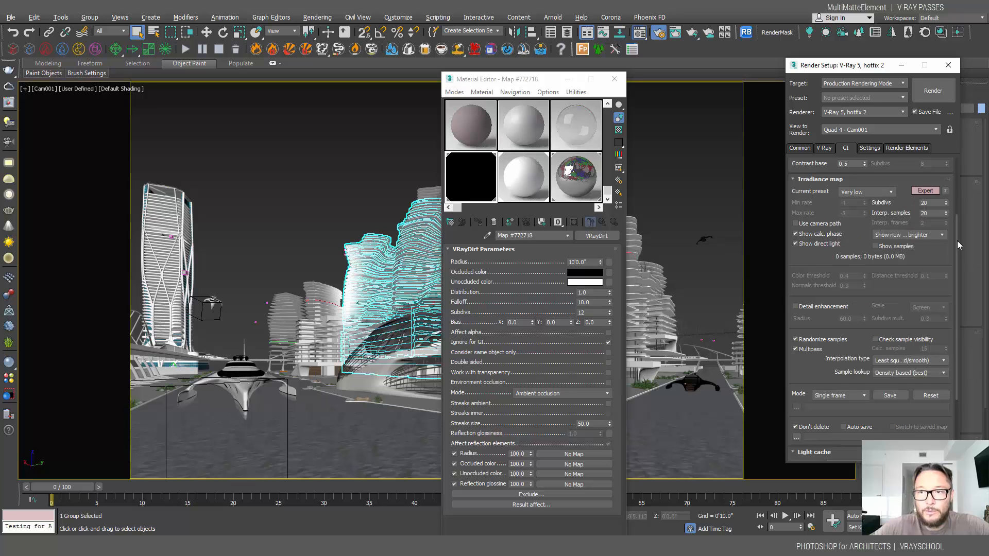
{"action": "left_click", "coordinate": [799, 148]}
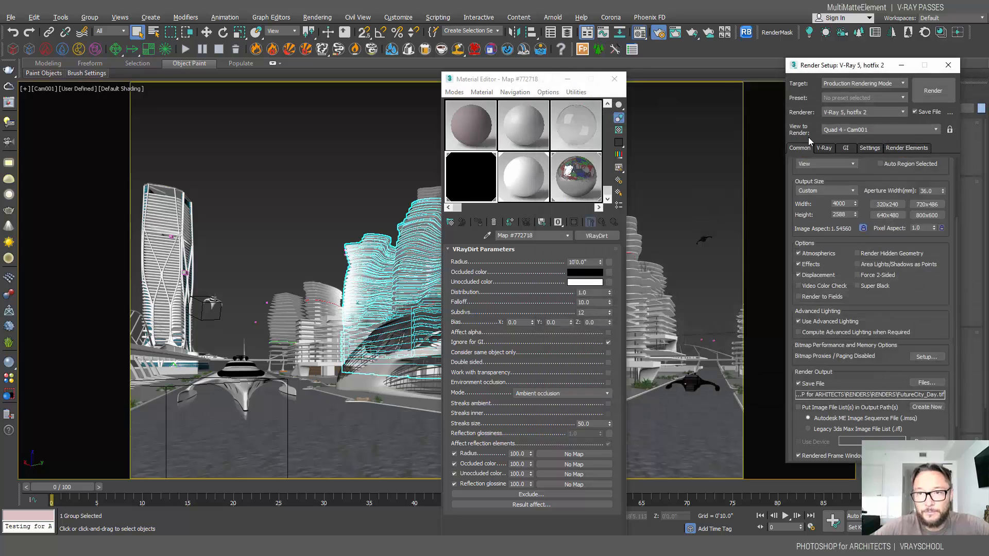
- Expand the V-Ray Frame buffer rollout showing separate render channels and Save RGB enabled
{"action": "left_click", "coordinate": [823, 148]}
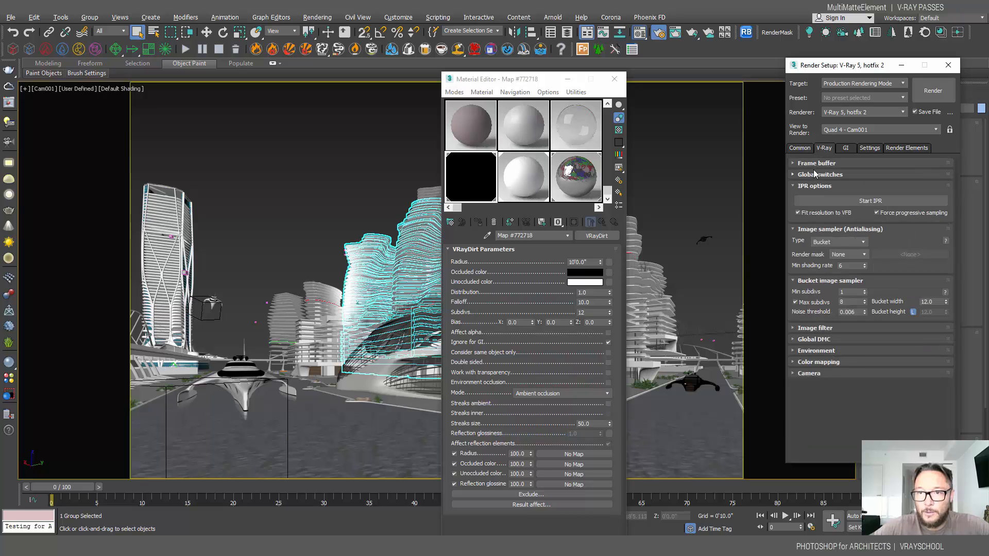
{"action": "left_click", "coordinate": [815, 162]}
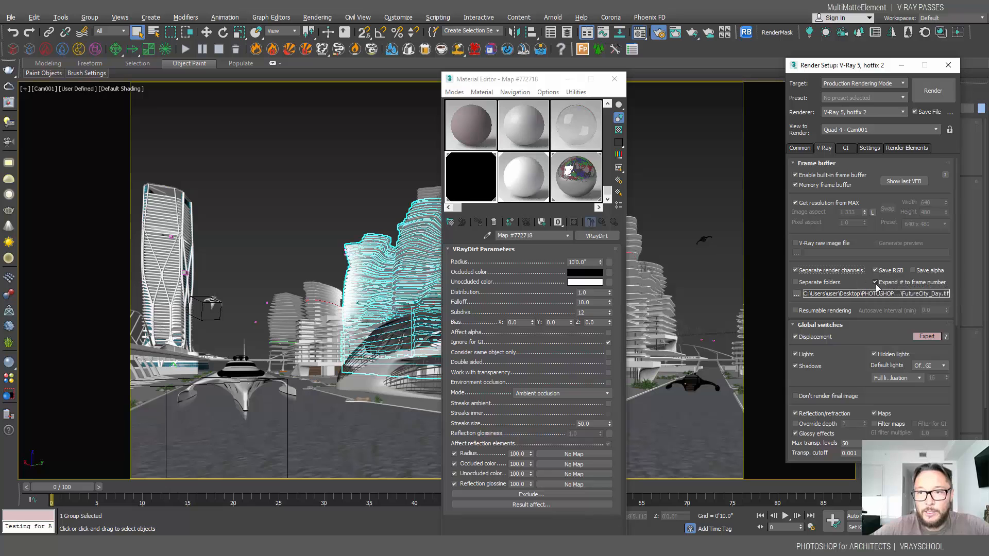
{"action": "mouse_move", "coordinate": [801, 299]}
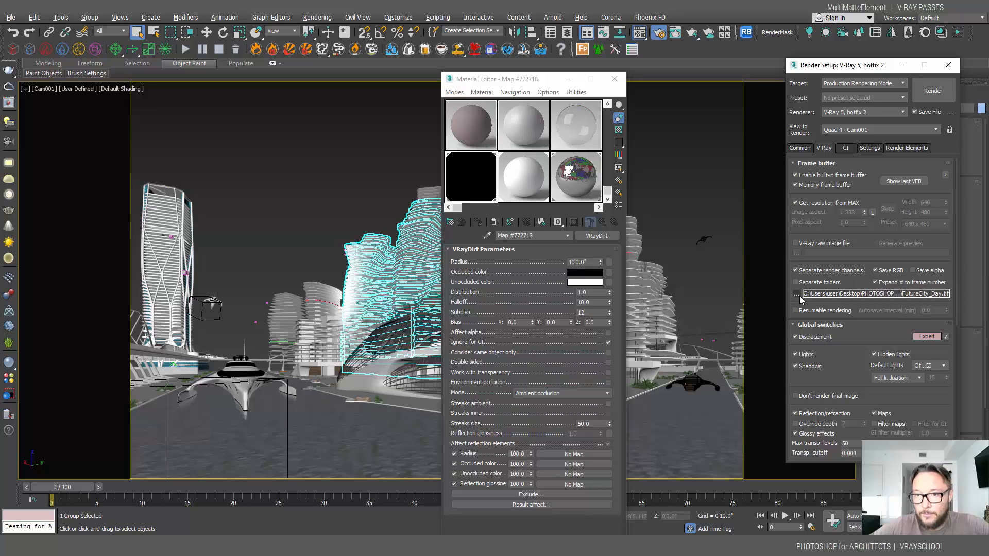
- Set the separate render channels to save as 16-bit color TIF files
{"action": "left_click", "coordinate": [797, 294]}
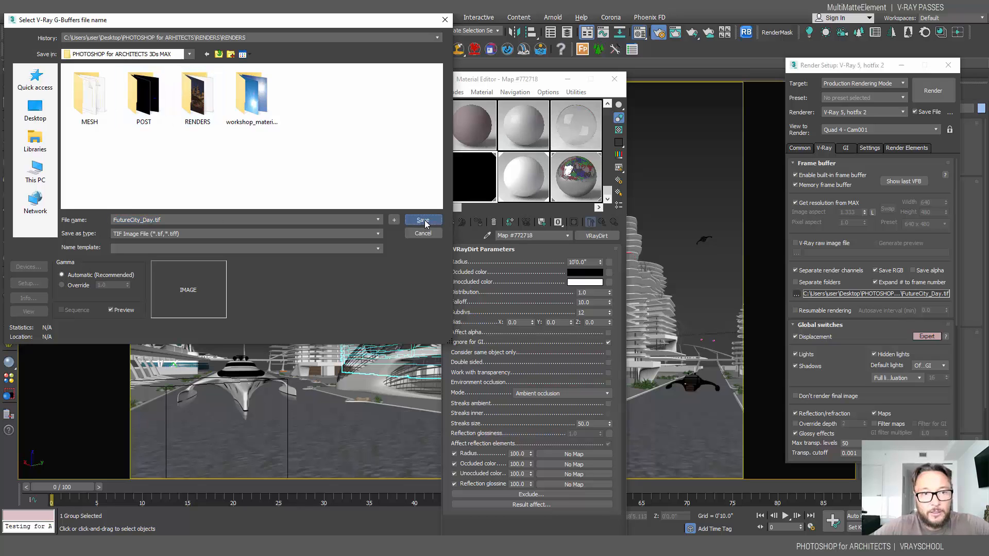
{"action": "left_click", "coordinate": [423, 219]}
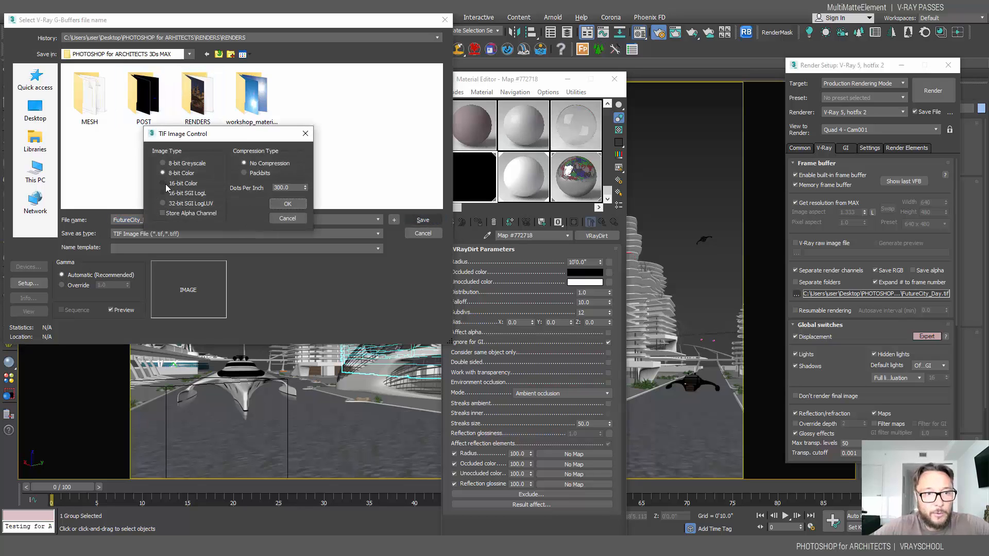
{"action": "left_click", "coordinate": [163, 183]}
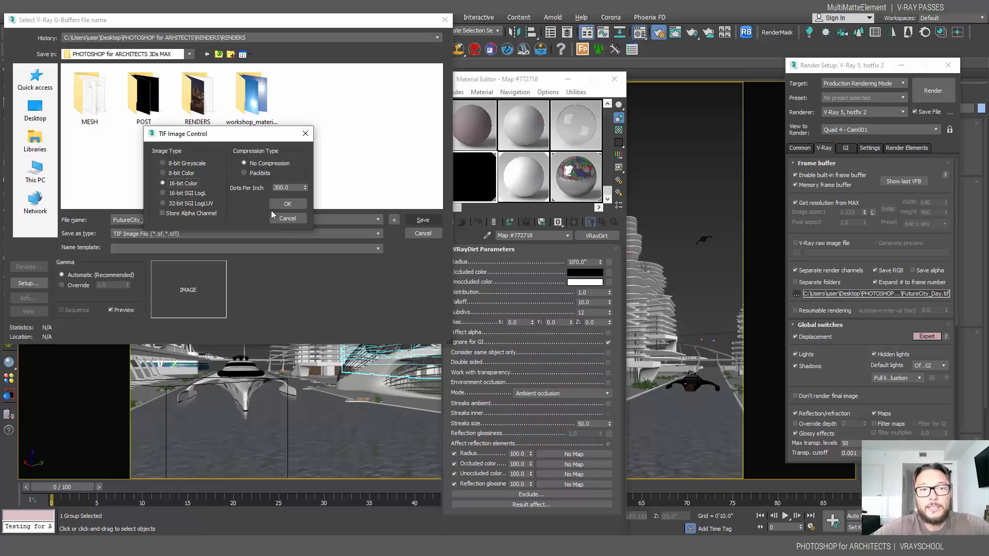
{"action": "left_click", "coordinate": [287, 204]}
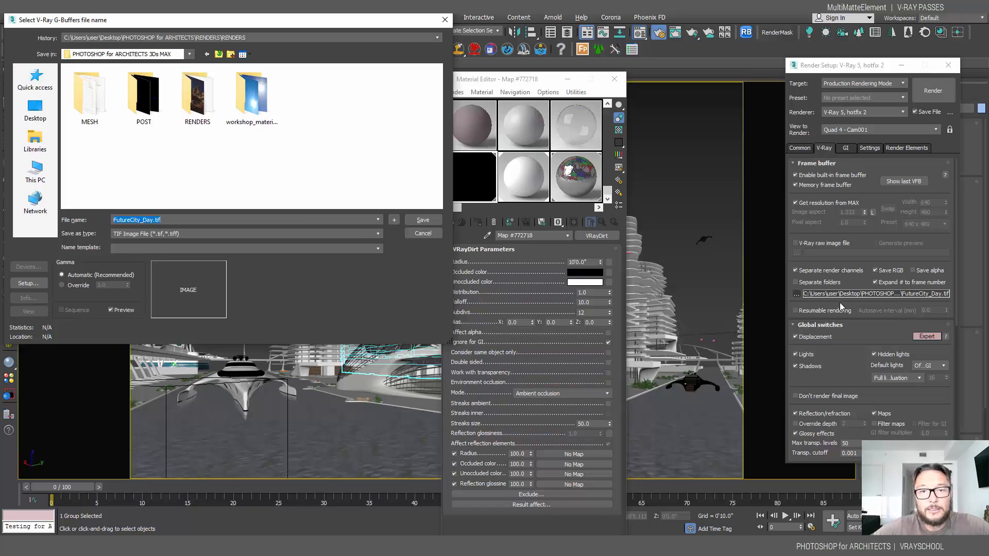
{"action": "mouse_move", "coordinate": [348, 299]}
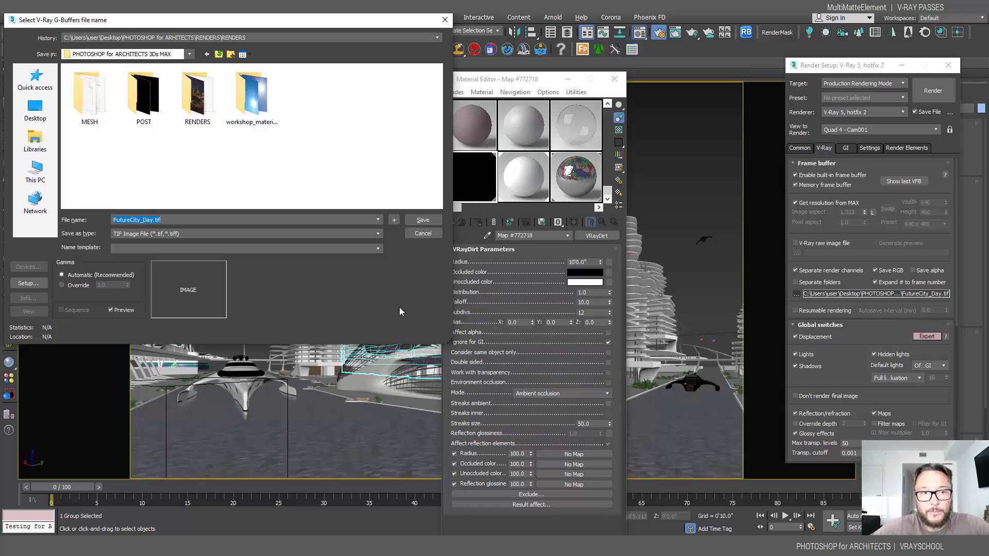
{"action": "mouse_move", "coordinate": [386, 319]}
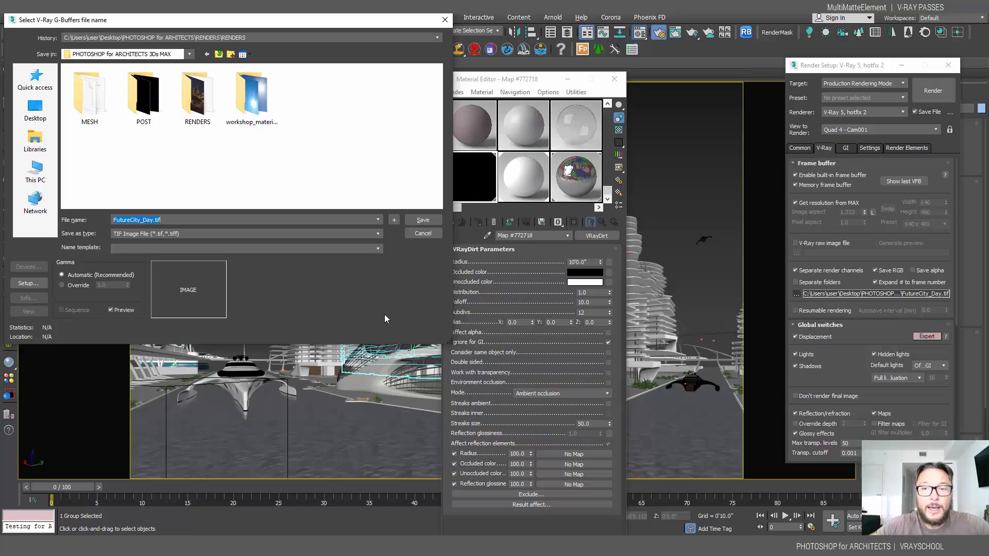
{"action": "mouse_move", "coordinate": [507, 277]}
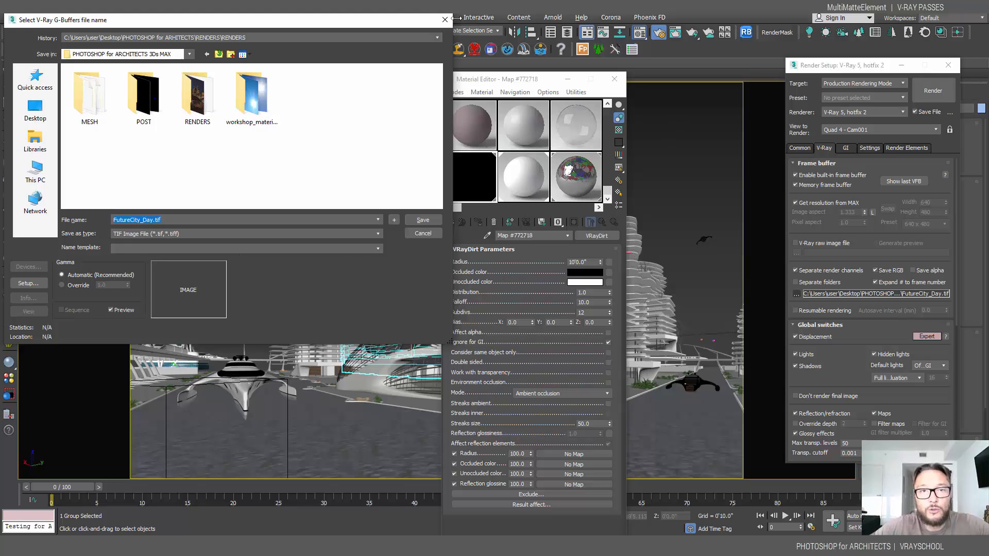
- Review the render elements list and confirm FutureCity_Day.tif as the render output file
{"action": "left_click", "coordinate": [422, 234]}
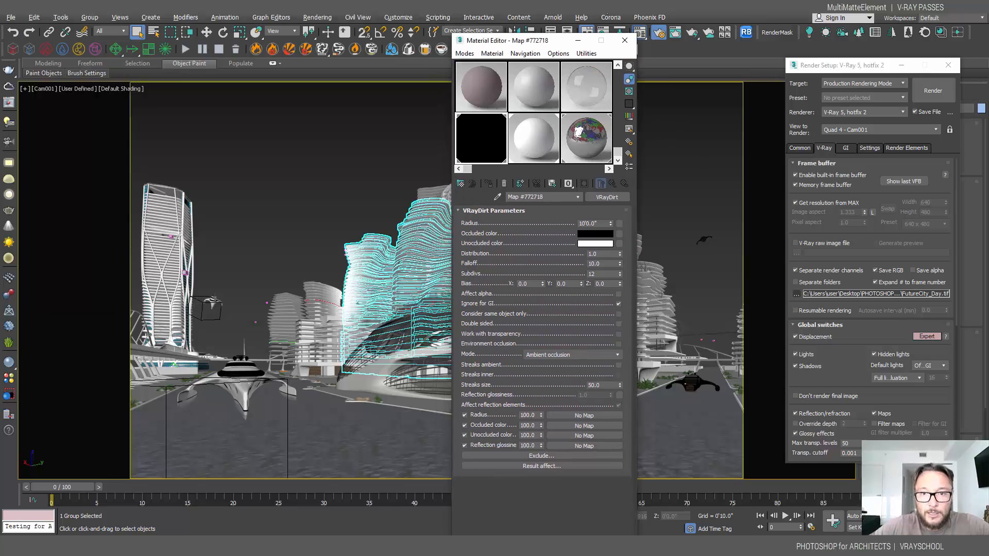
{"action": "left_click", "coordinate": [907, 147]}
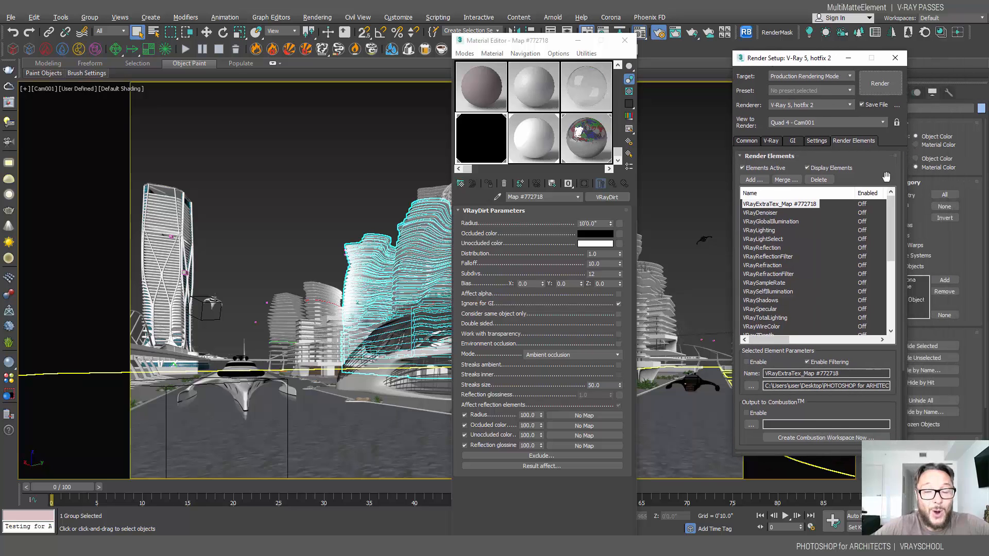
{"action": "left_click", "coordinate": [746, 141]}
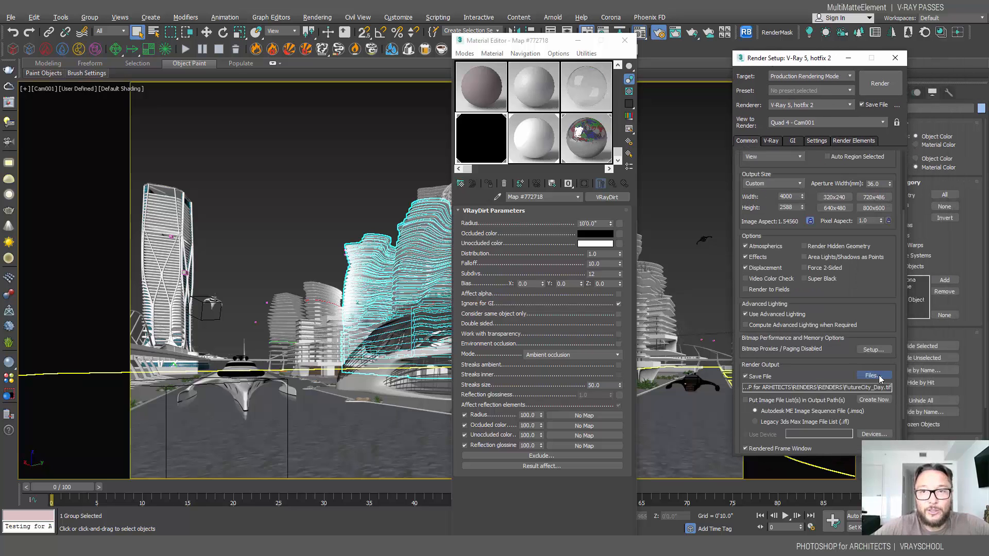
{"action": "left_click", "coordinate": [870, 374]}
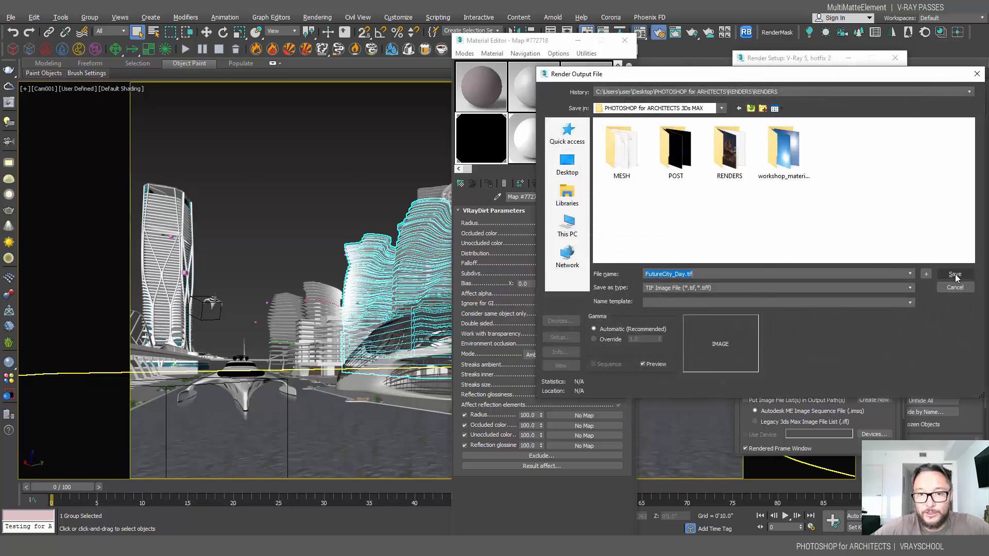
{"action": "left_click", "coordinate": [954, 274]}
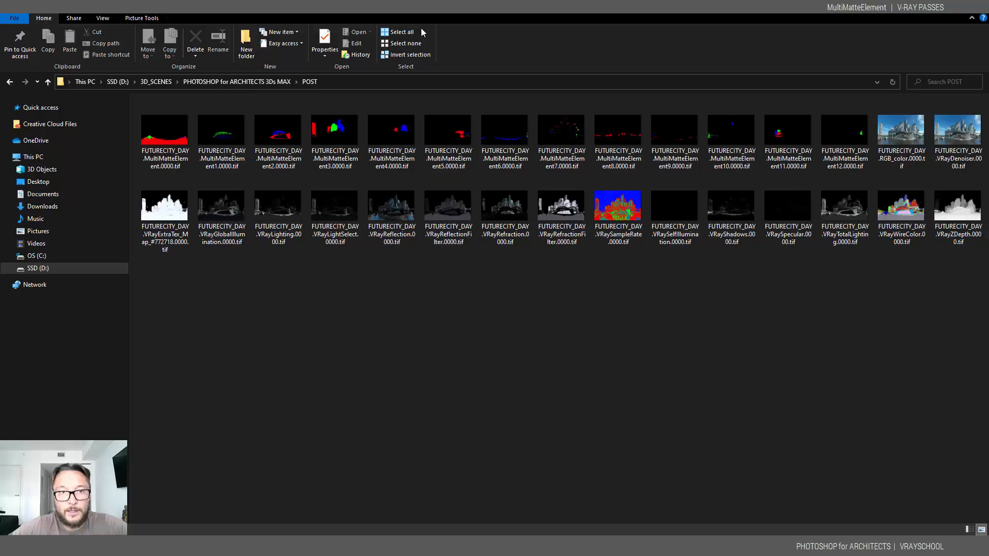
- Review the FUTURECITY_DAY passes in the POST folder, then bring up Photoshop
{"action": "left_click", "coordinate": [277, 131]}
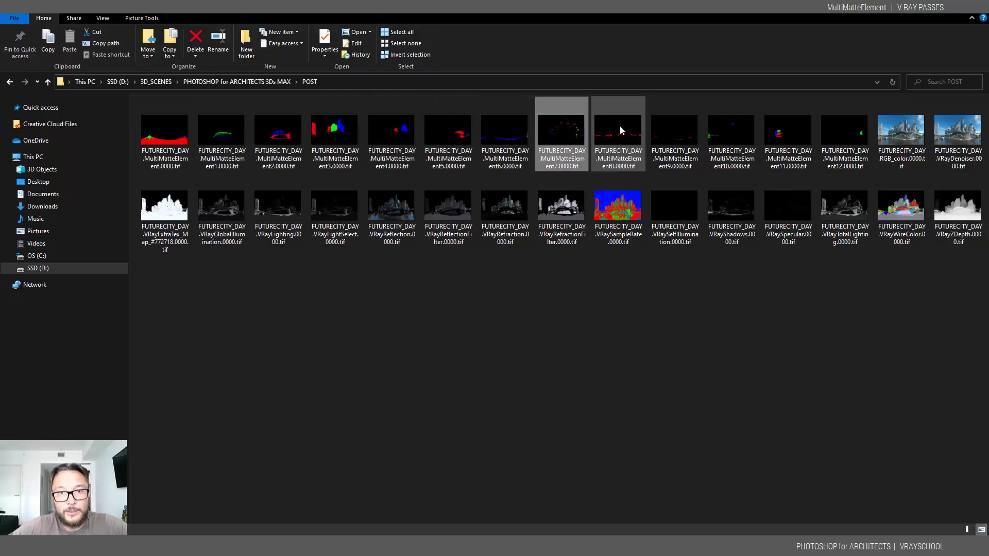
{"action": "left_click", "coordinate": [900, 130]}
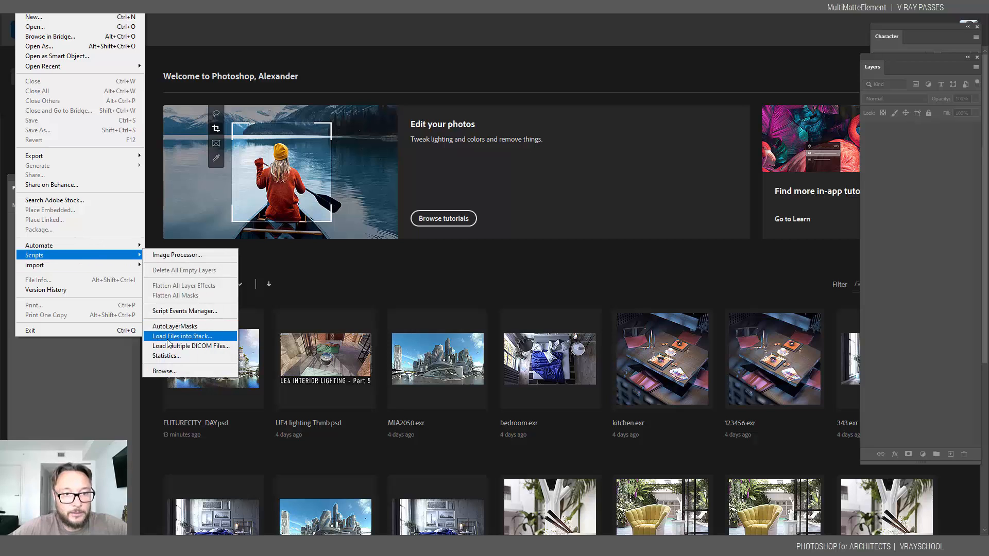
- Load the FutureCity_Day pass files from RENDERS DAY into a Photoshop layer stack
{"action": "left_click", "coordinate": [181, 335]}
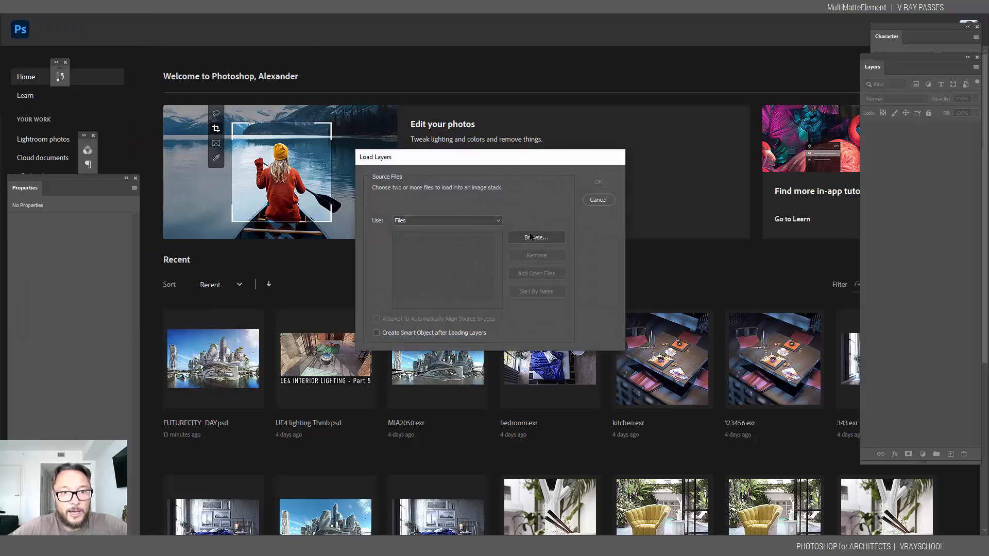
{"action": "left_click", "coordinate": [536, 238]}
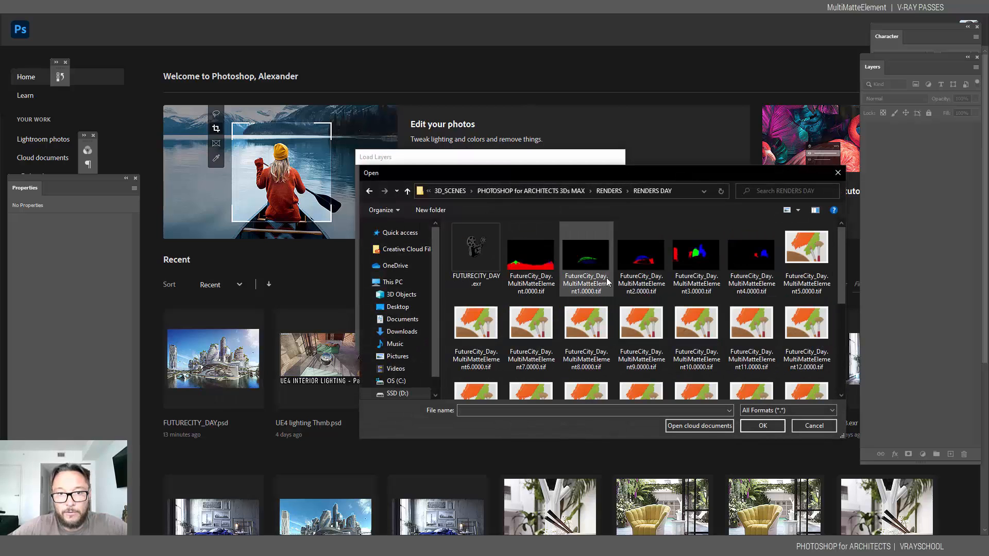
{"action": "left_click", "coordinate": [530, 255]}
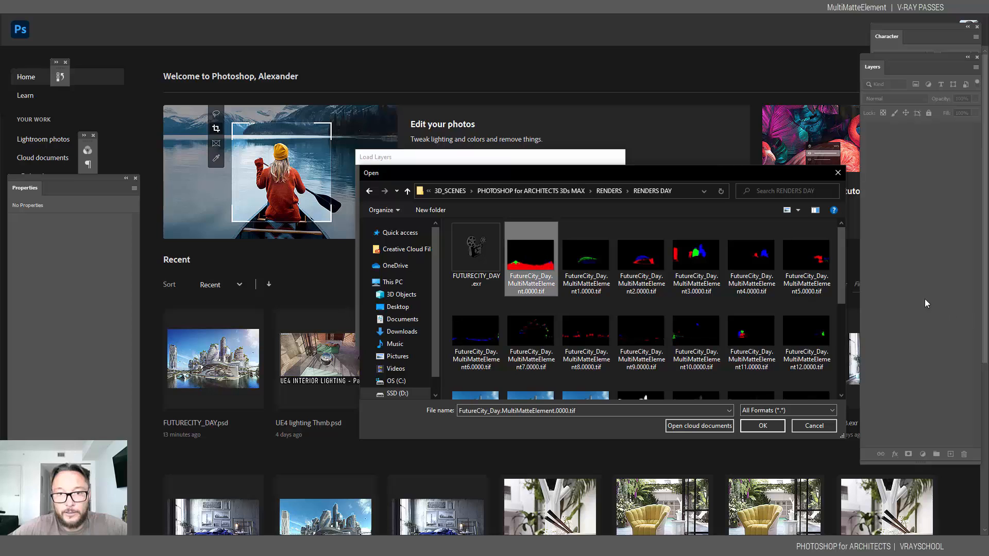
{"action": "scroll", "scroll_direction": "down", "scroll_amount": 3}
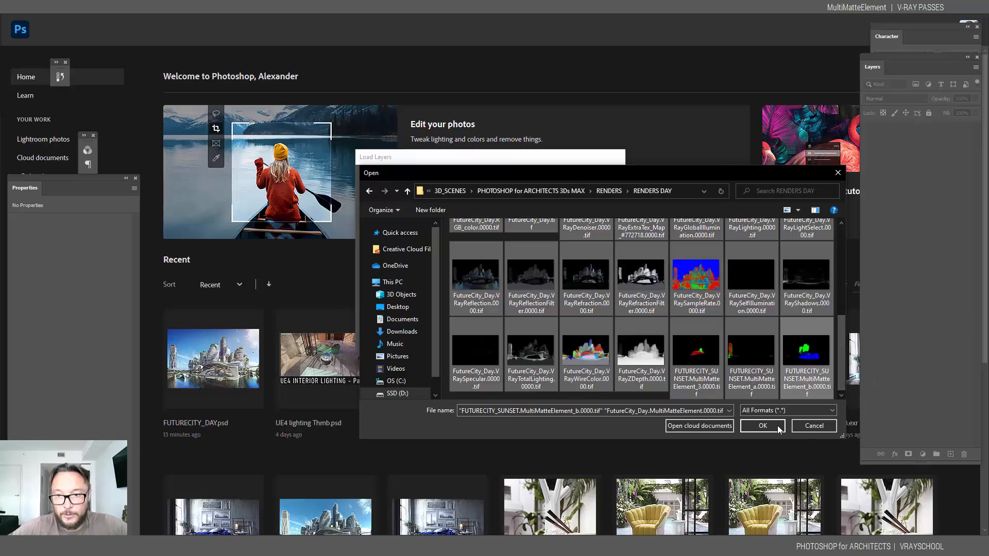
{"action": "left_click", "coordinate": [763, 426]}
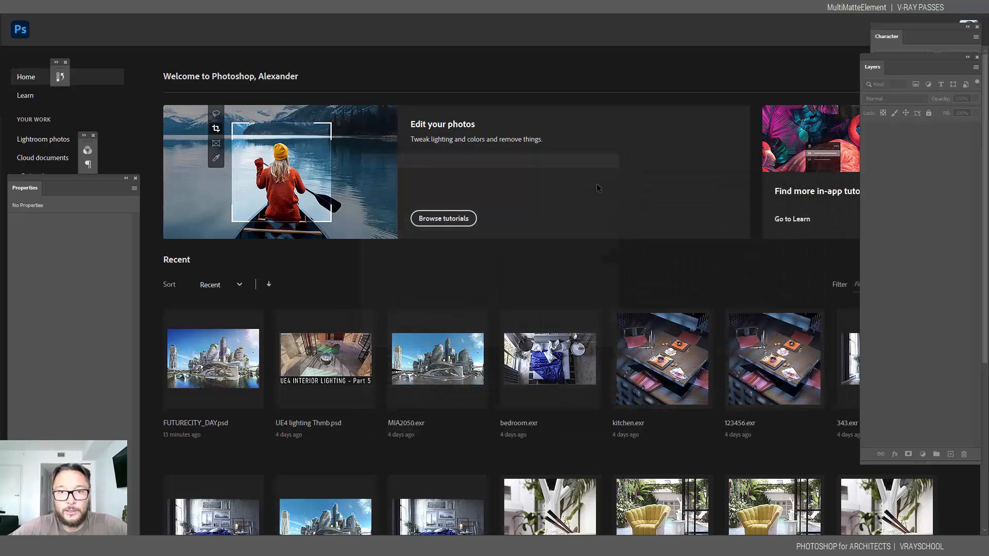
{"action": "mouse_move", "coordinate": [594, 190]}
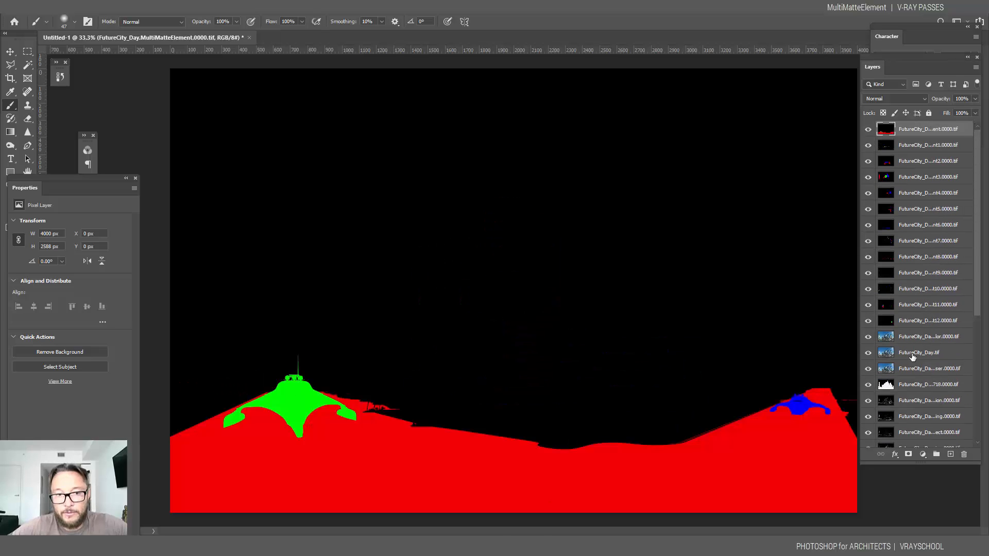
- Select the FutureCity_Day.tif layer and view the red, green and blue matte channels
{"action": "left_click", "coordinate": [919, 352]}
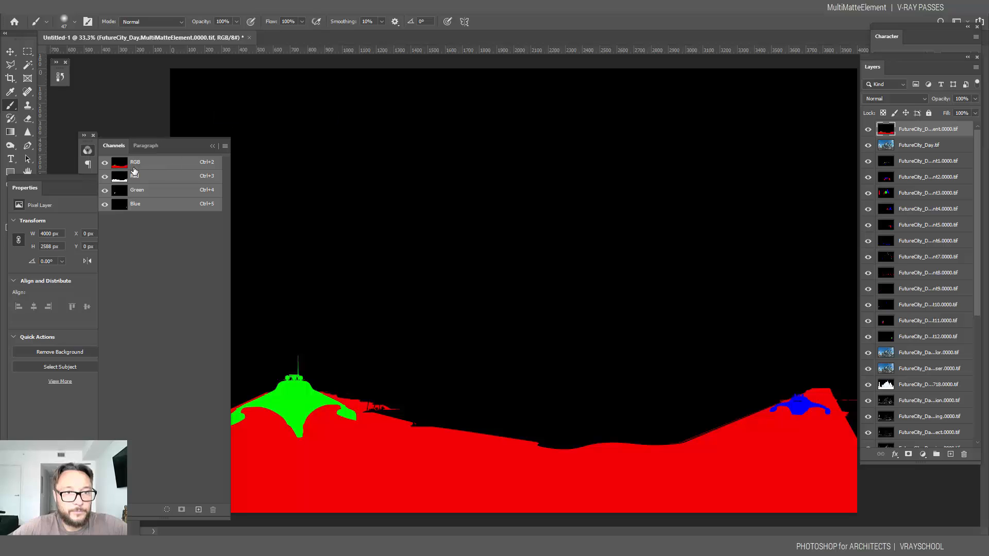
{"action": "left_click", "coordinate": [135, 176]}
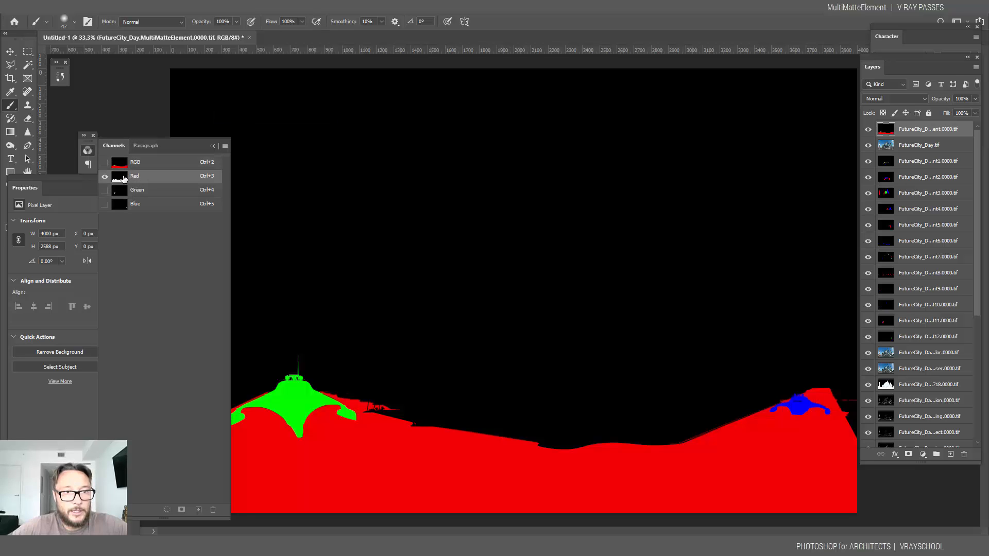
{"action": "left_click", "coordinate": [137, 190]}
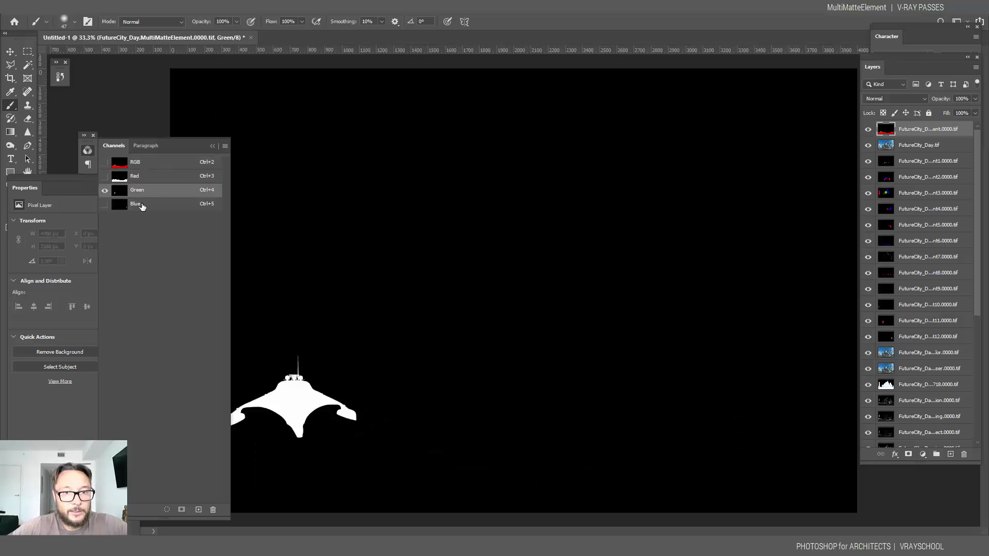
{"action": "left_click", "coordinate": [106, 176]}
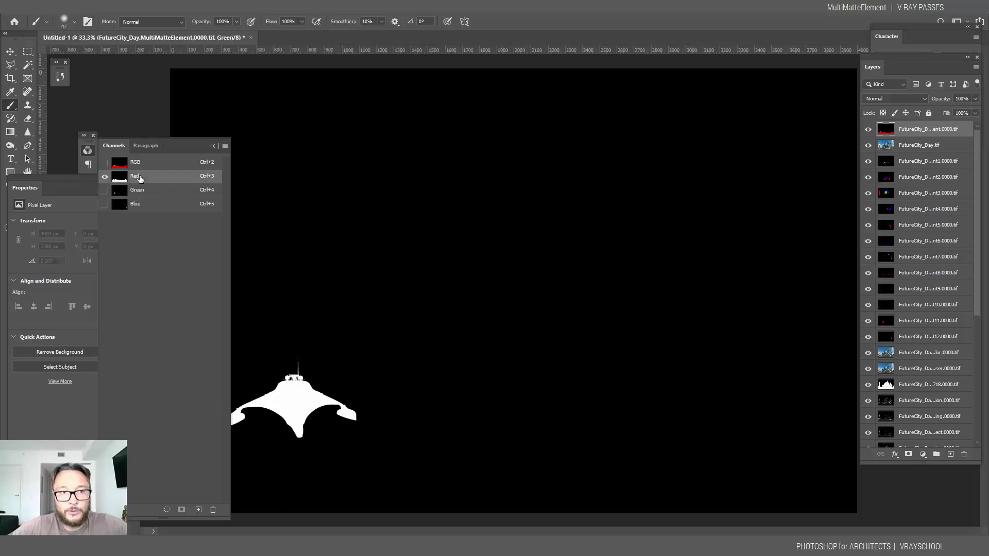
{"action": "left_click", "coordinate": [141, 204]}
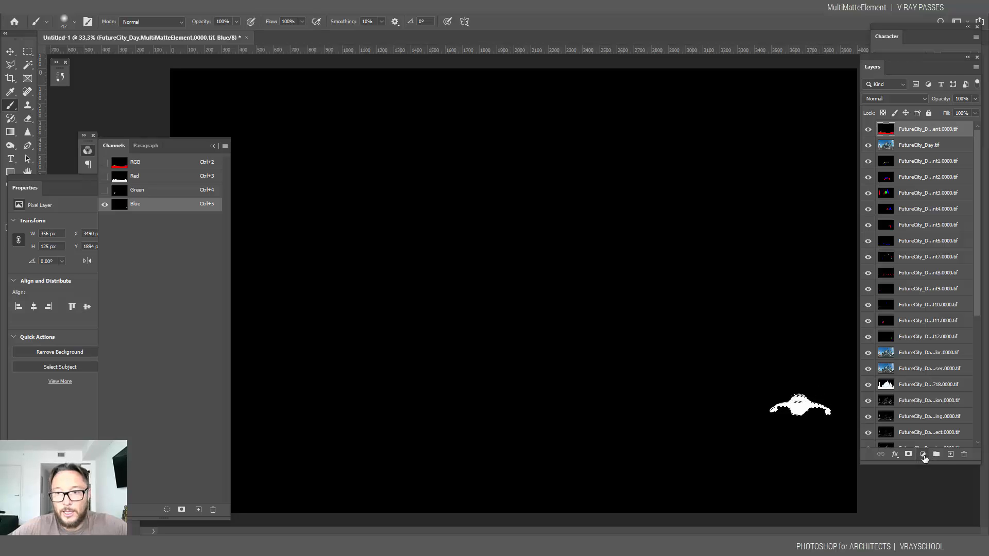
- Add a Curves 1 adjustment masked to the small boat and show its curve settings
{"action": "left_click", "coordinate": [921, 454]}
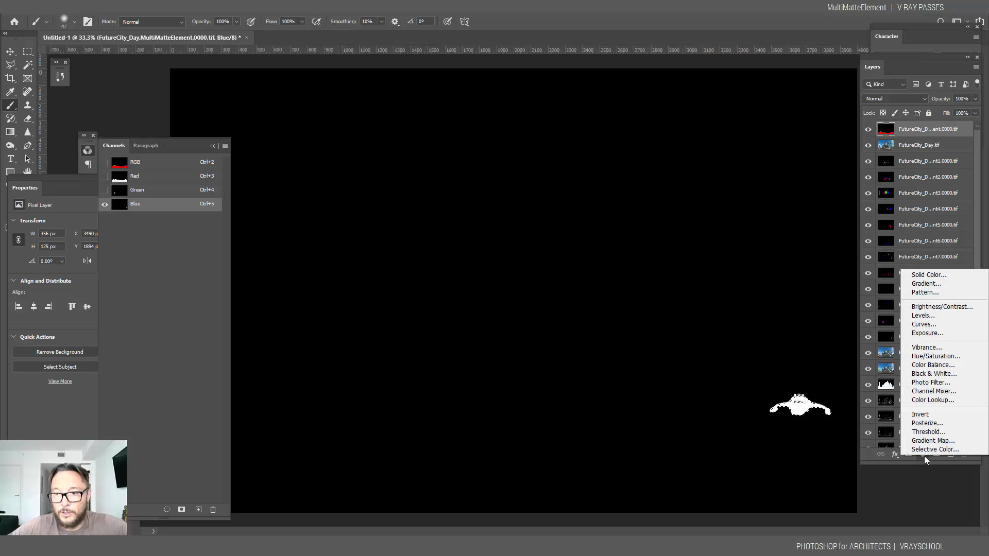
{"action": "mouse_move", "coordinate": [933, 364]}
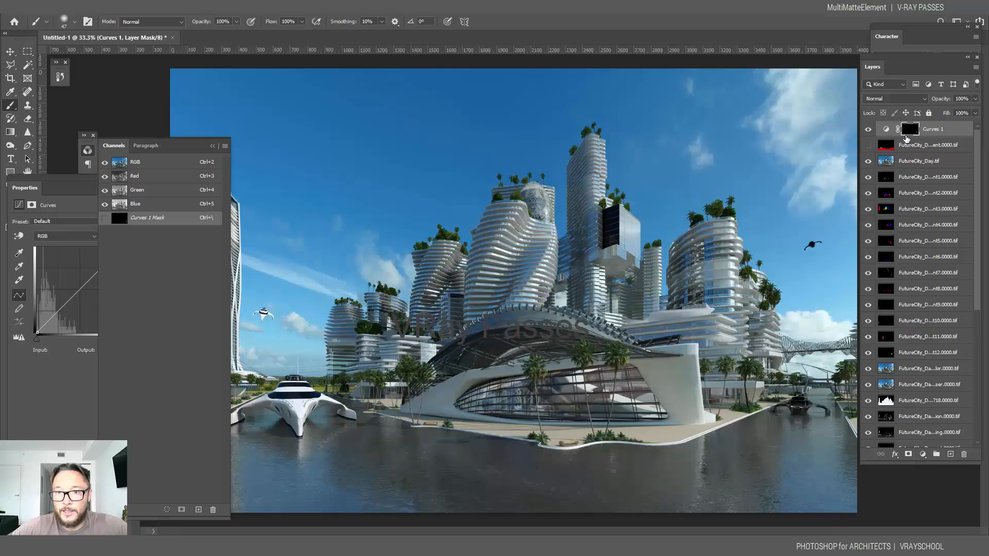
{"action": "left_click", "coordinate": [915, 128]}
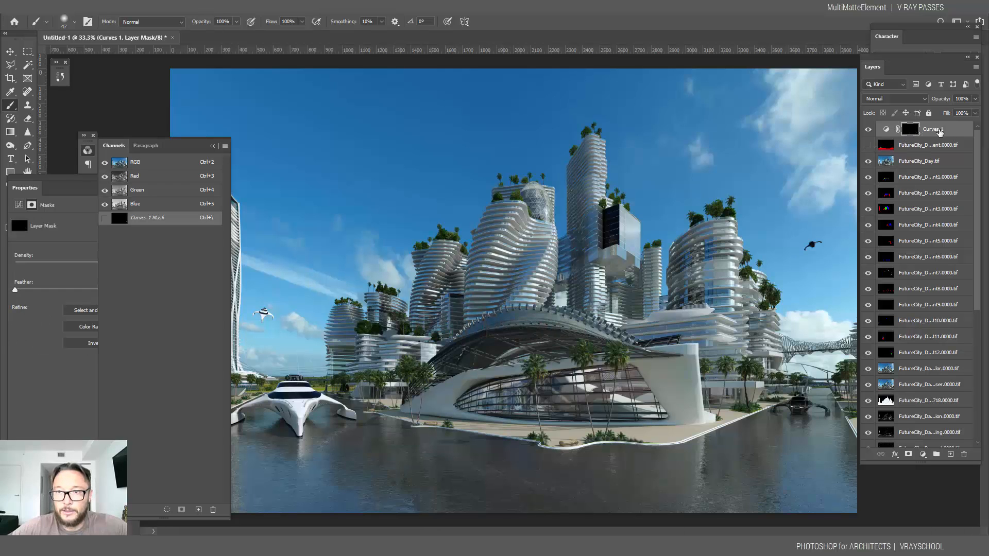
{"action": "left_click", "coordinate": [884, 129]}
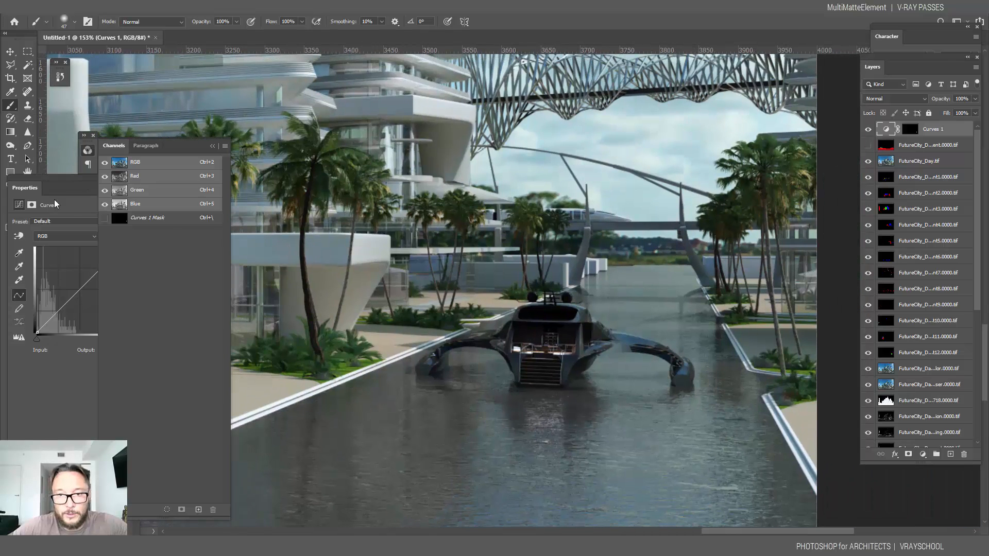
{"action": "left_click", "coordinate": [146, 146]}
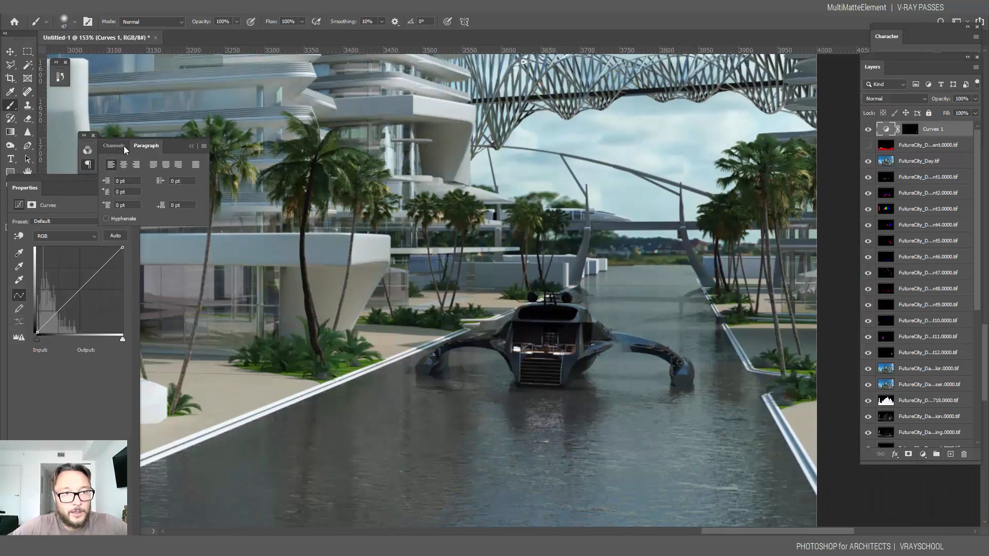
{"action": "left_click", "coordinate": [114, 146]}
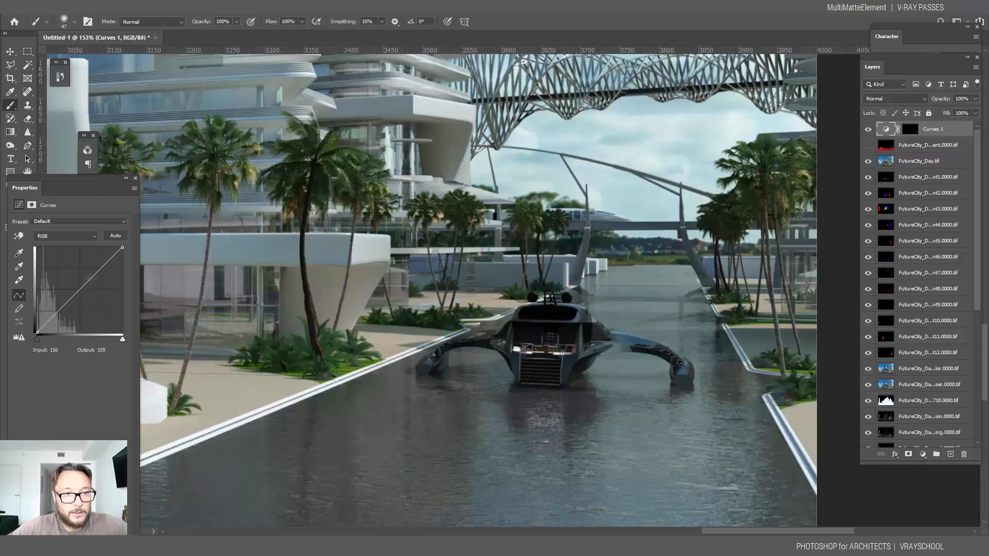
- Lift the curve with two points to brighten the small boat
{"action": "left_click_drag", "start_coordinate": [89, 279], "coordinate": [85, 279]}
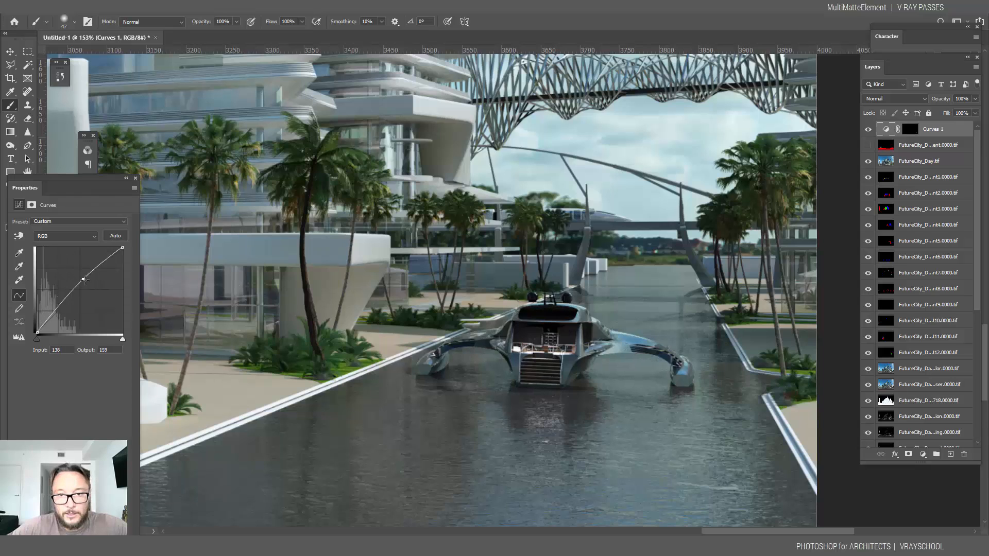
{"action": "left_click_drag", "start_coordinate": [85, 279], "coordinate": [62, 267]}
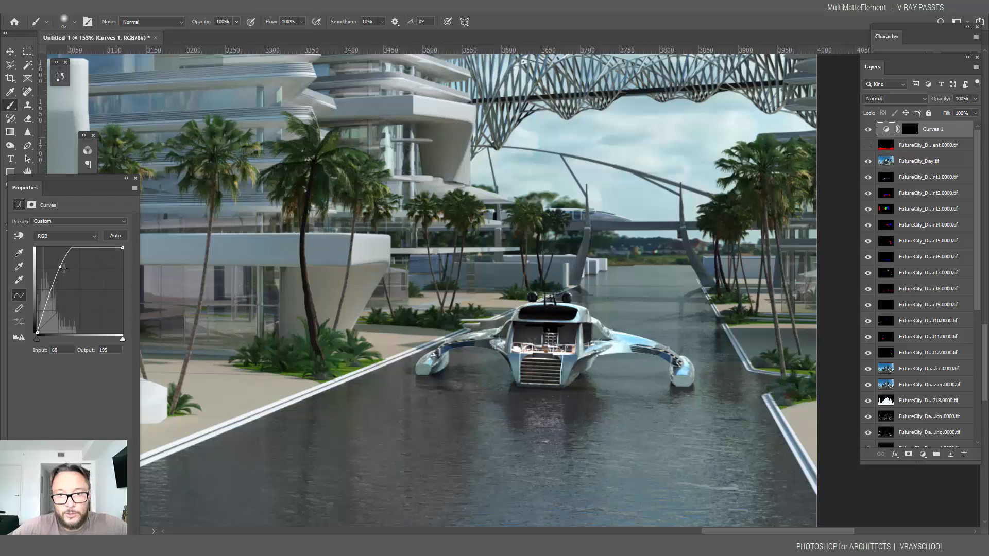
{"action": "left_click_drag", "start_coordinate": [64, 267], "coordinate": [63, 265]}
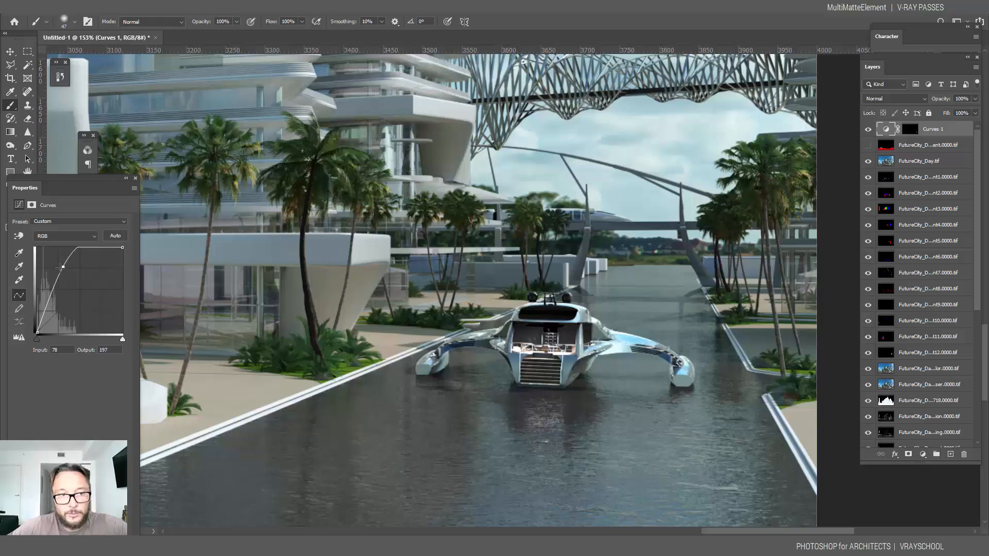
{"action": "left_click_drag", "start_coordinate": [62, 267], "coordinate": [45, 305]}
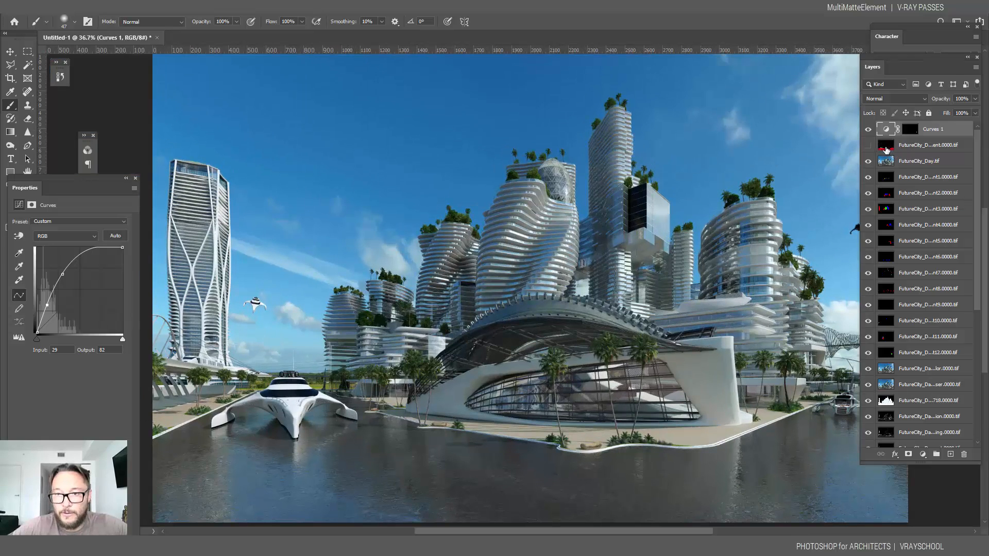
- Add a Levels adjustment masked by the MultiMatte red channel's ground area
{"action": "left_click", "coordinate": [932, 144]}
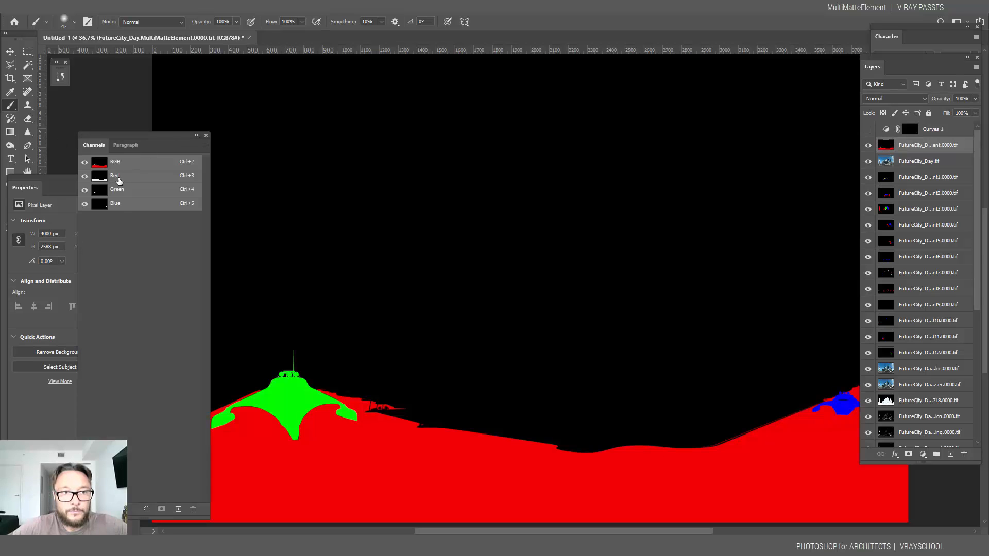
{"action": "left_click", "coordinate": [115, 176]}
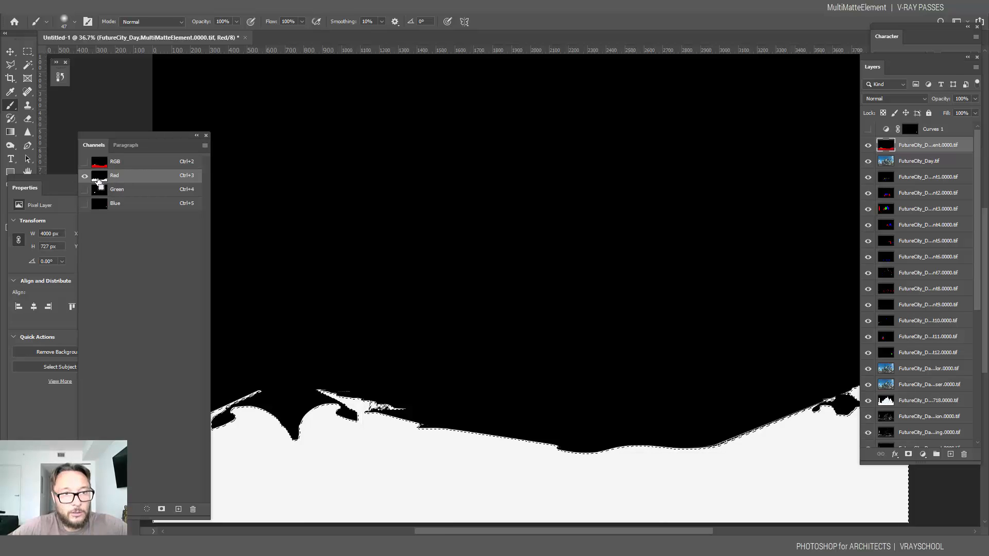
{"action": "left_click", "coordinate": [922, 454]}
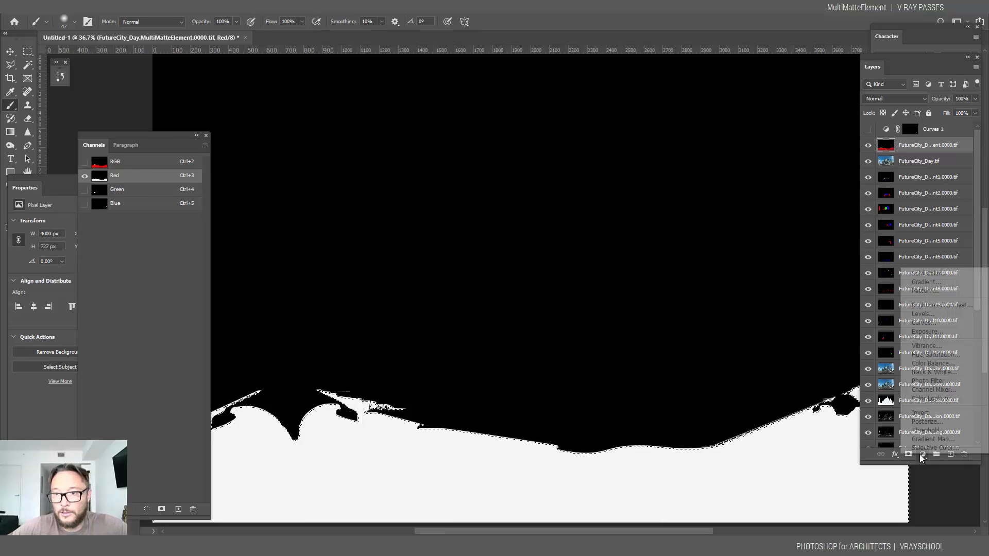
{"action": "left_click", "coordinate": [922, 454]}
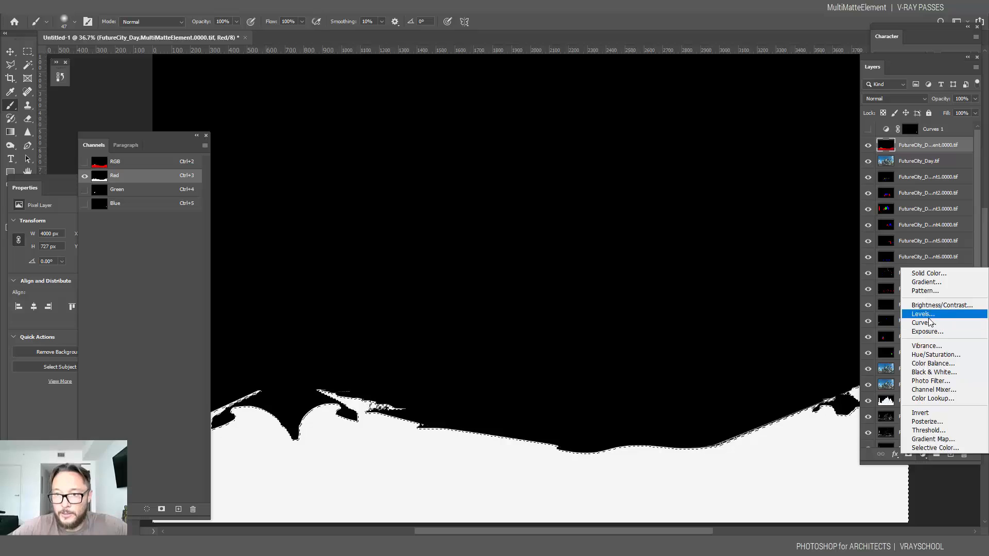
{"action": "left_click", "coordinate": [922, 314]}
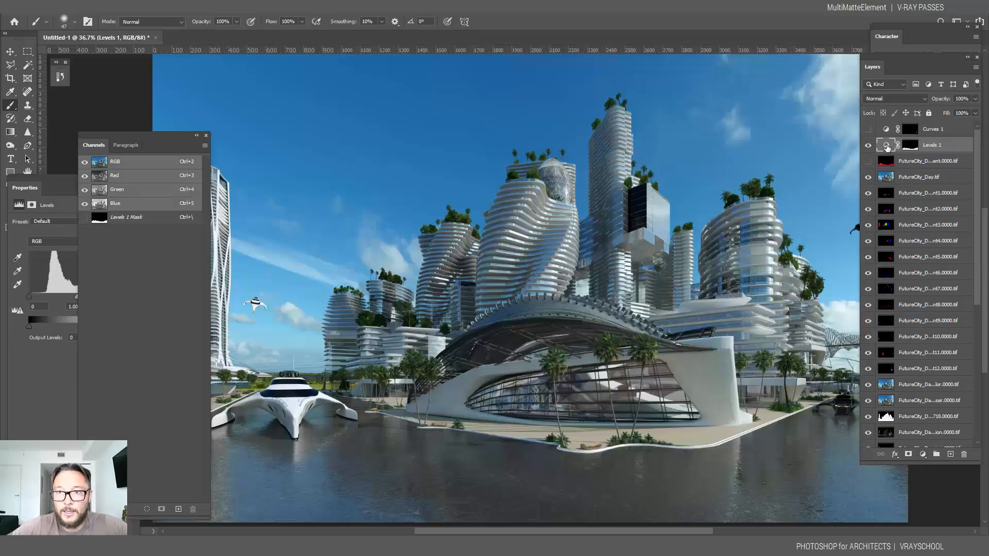
{"action": "left_click", "coordinate": [886, 144]}
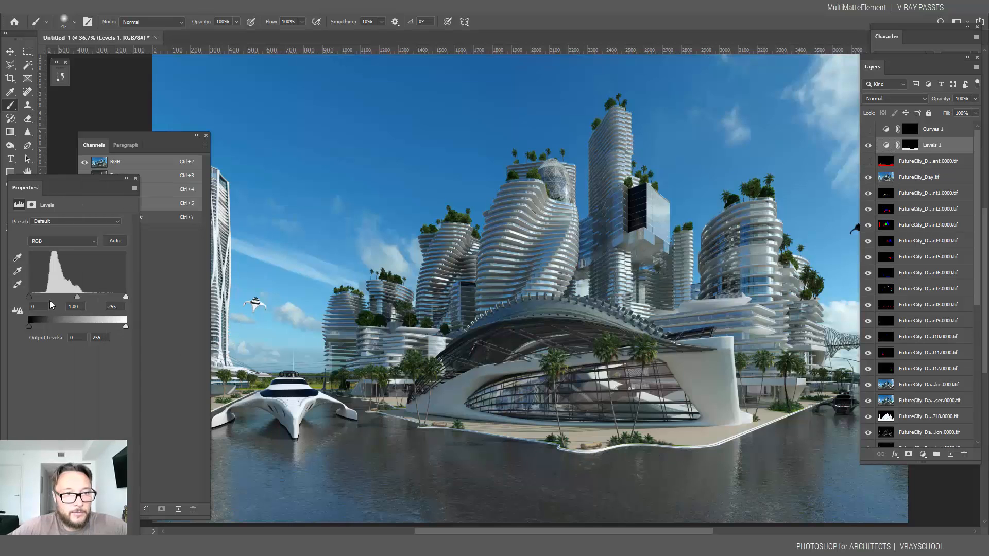
- Drag the black and white input sliders inward to boost the water's contrast
{"action": "left_click_drag", "start_coordinate": [28, 297], "coordinate": [42, 297]}
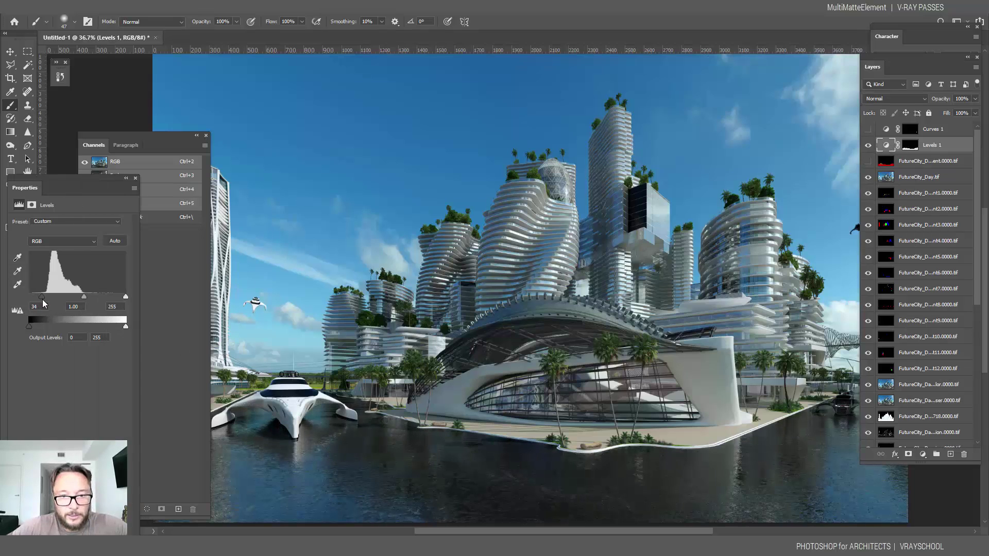
{"action": "left_click_drag", "start_coordinate": [124, 296], "coordinate": [101, 297]}
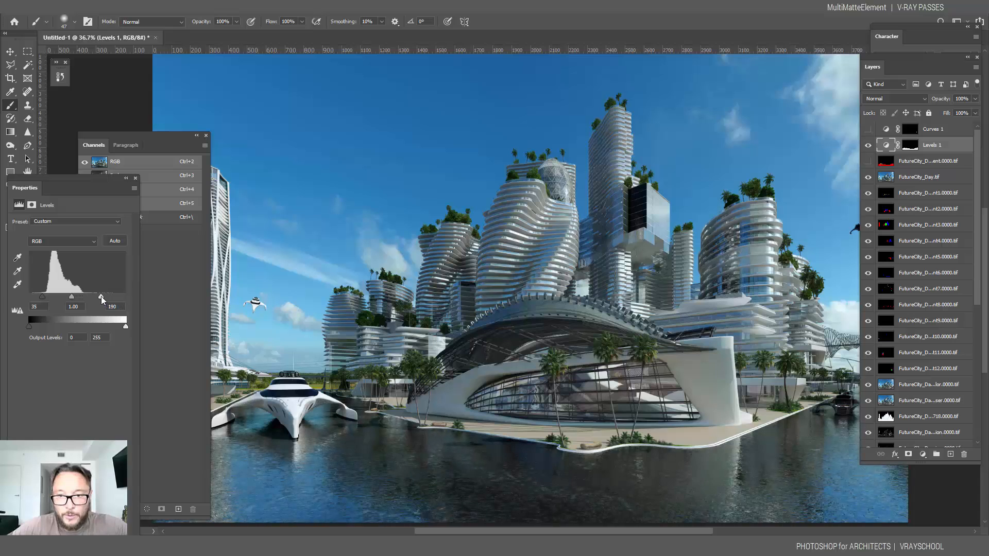
{"action": "left_click_drag", "start_coordinate": [101, 297], "coordinate": [91, 297]}
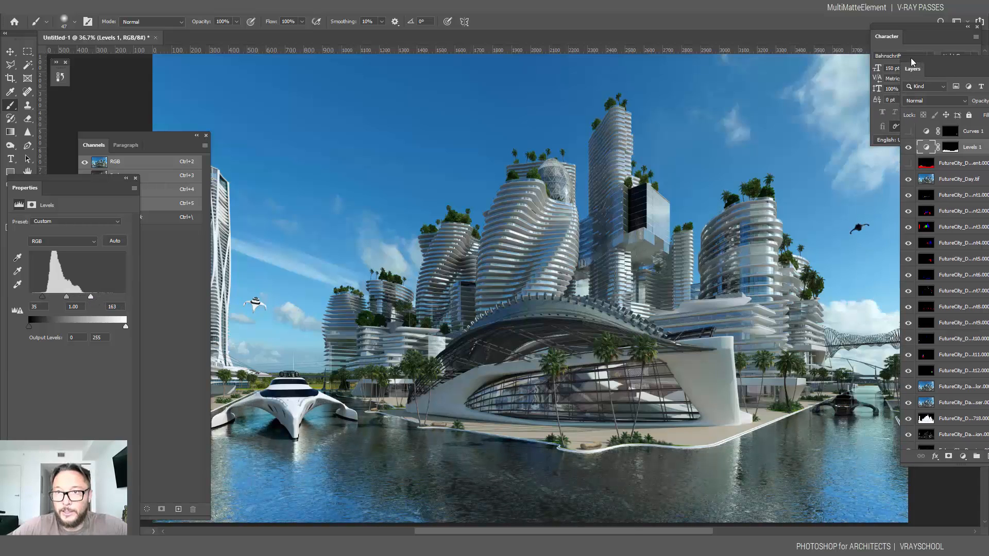
{"action": "left_click_drag", "start_coordinate": [113, 296], "coordinate": [82, 297]}
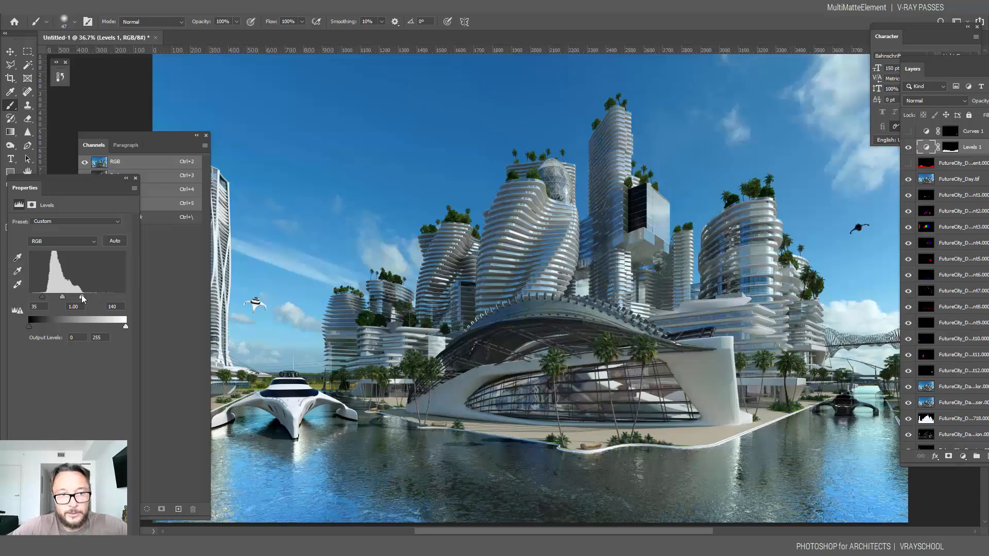
{"action": "left_click_drag", "start_coordinate": [82, 297], "coordinate": [79, 297]}
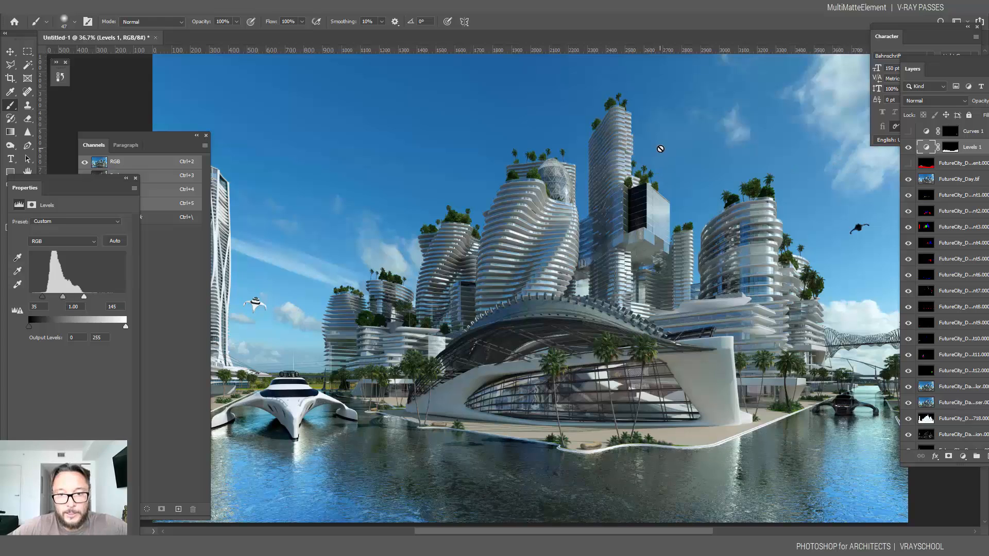
{"action": "mouse_move", "coordinate": [233, 321]}
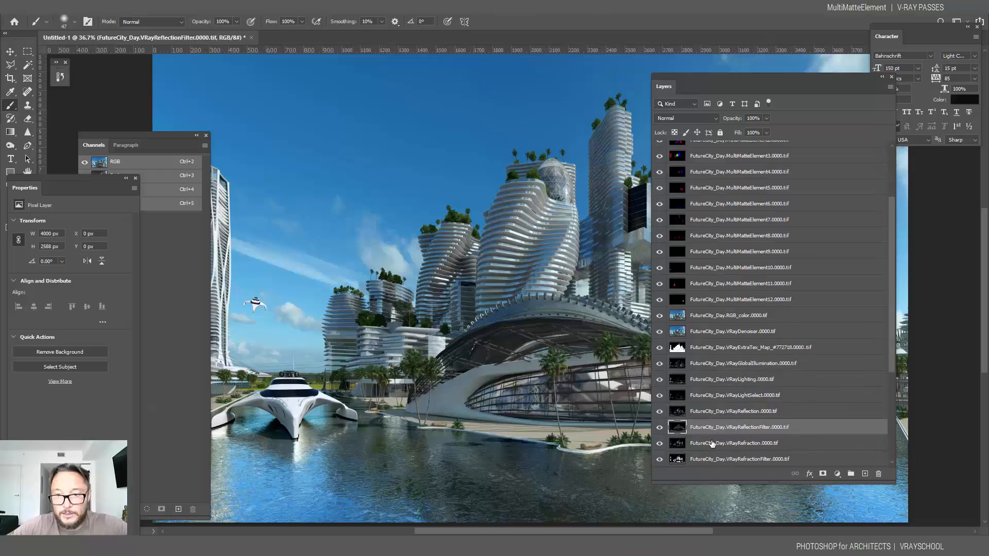
- Select the VRayRefractionFilter pass layer
{"action": "left_click", "coordinate": [736, 427]}
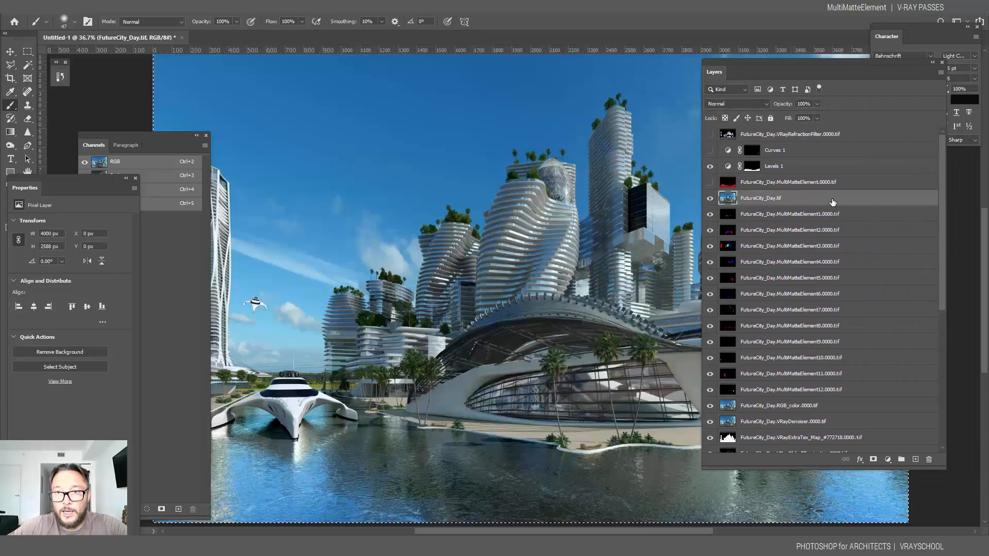
- Duplicate the FutureCity_Day beauty layer, give it a mask, and hide the original
{"action": "key", "text": "ctrl+j"}
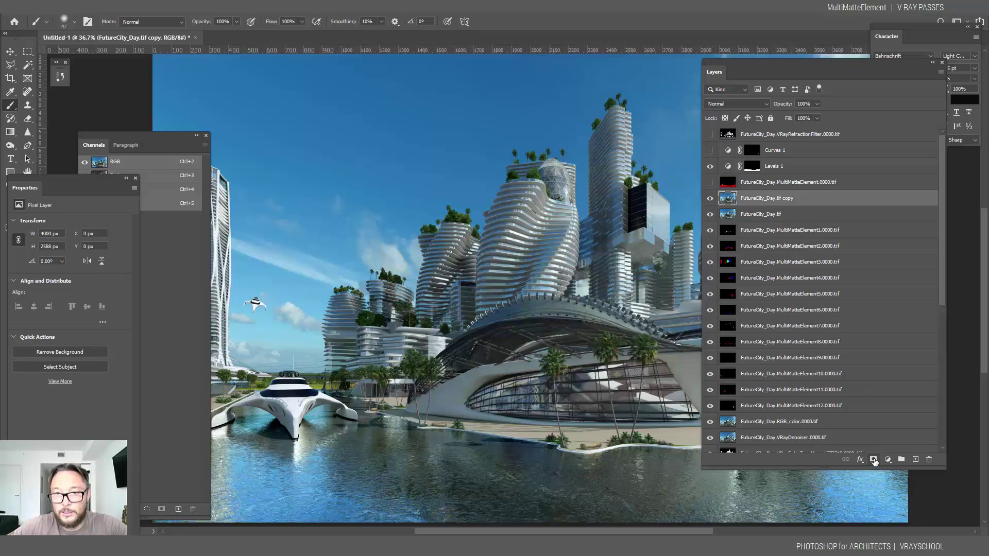
{"action": "left_click", "coordinate": [873, 460]}
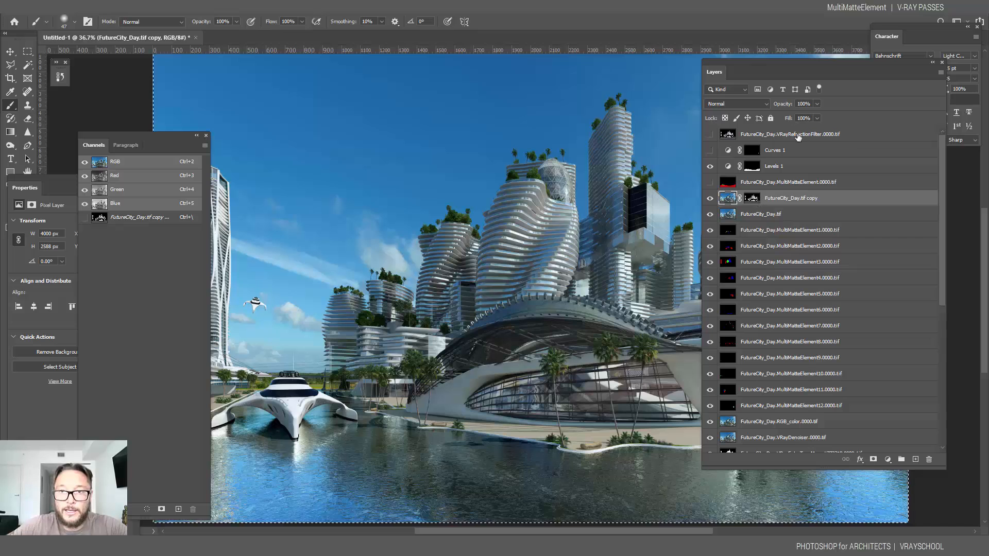
{"action": "left_click", "coordinate": [751, 198]}
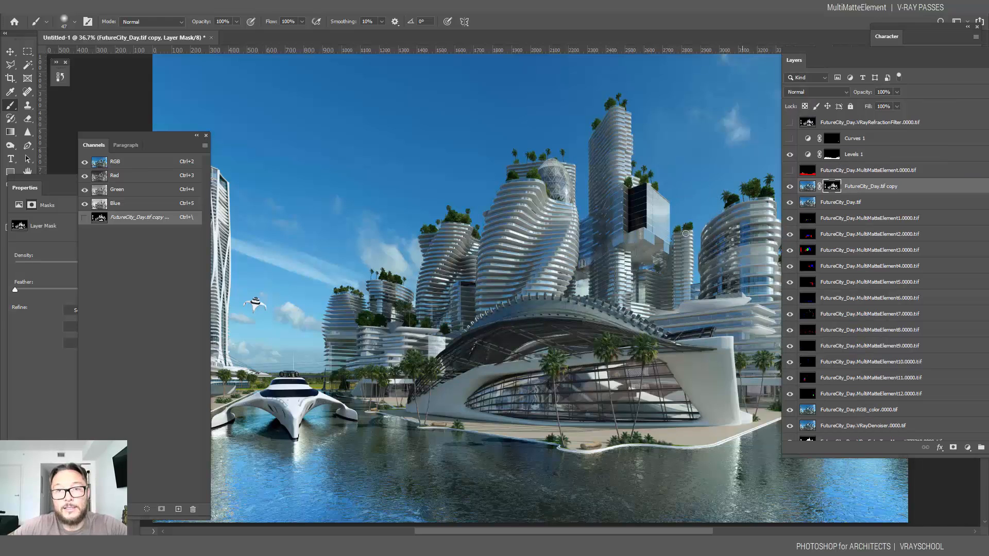
{"action": "mouse_move", "coordinate": [888, 211]}
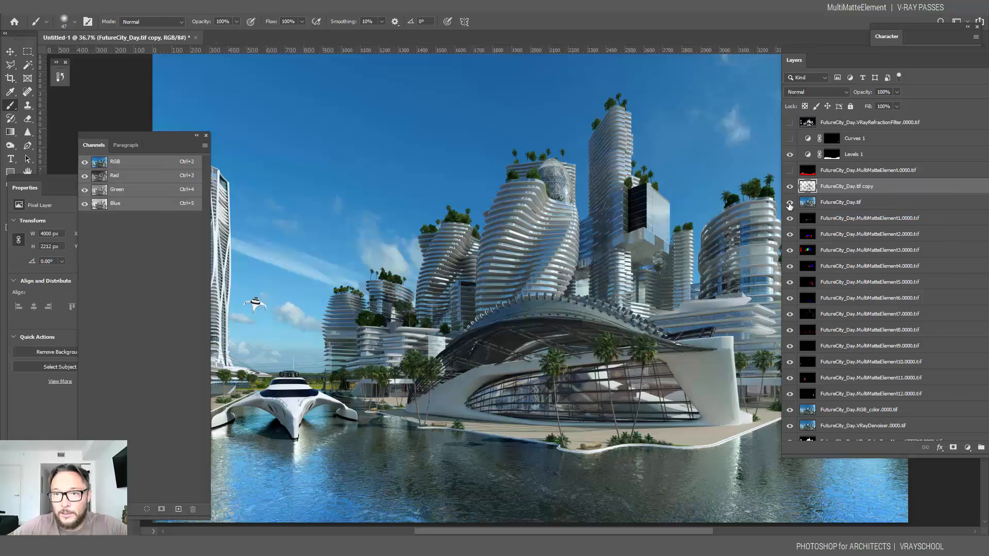
{"action": "left_click", "coordinate": [789, 205]}
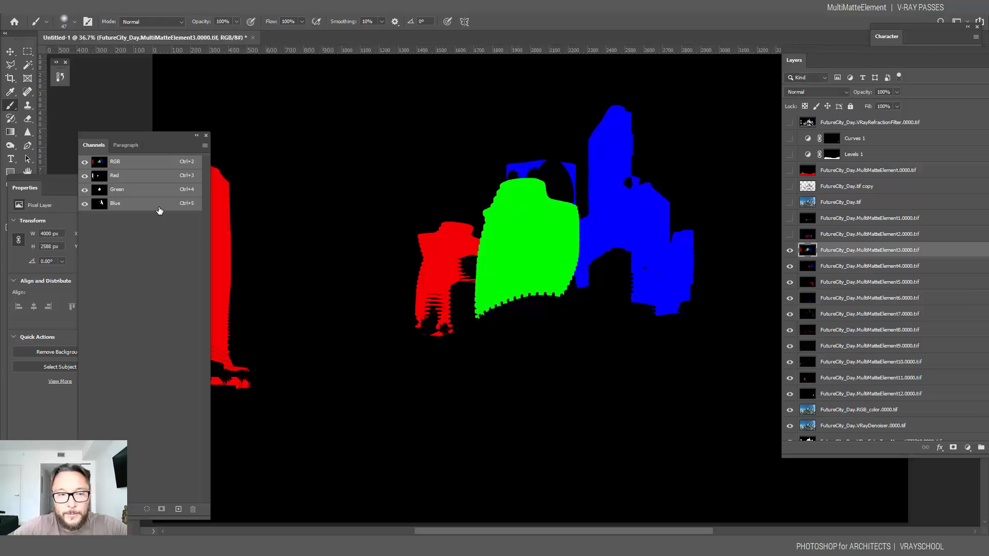
{"action": "mouse_move", "coordinate": [833, 260]}
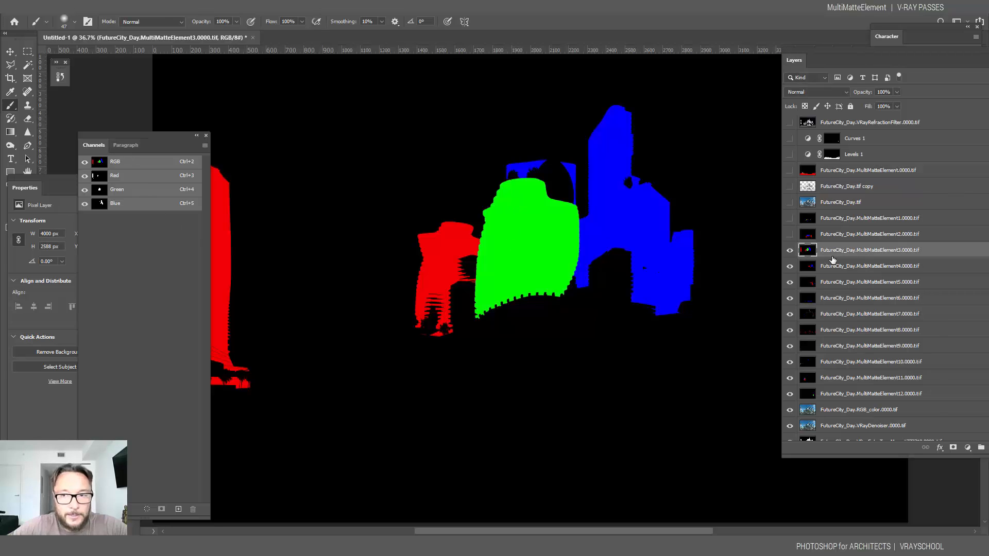
{"action": "mouse_move", "coordinate": [567, 278]}
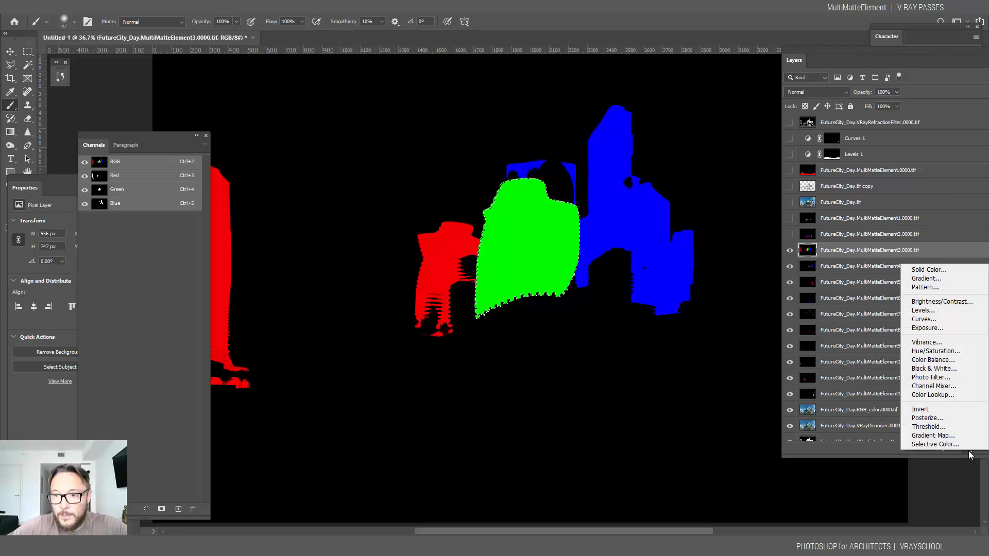
{"action": "mouse_move", "coordinate": [927, 327]}
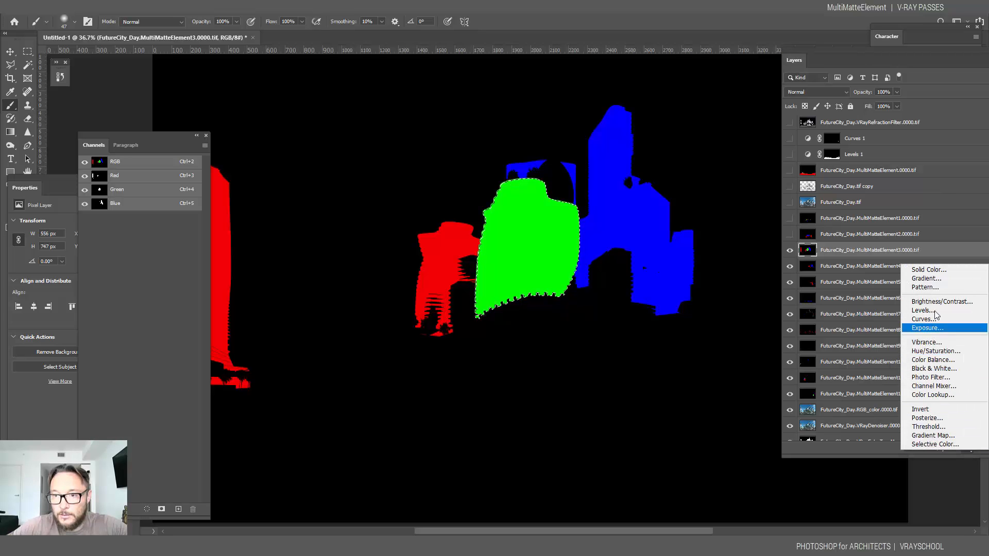
- Add a Curves adjustment limited to the MultiMatteElement3 green building region
{"action": "left_click", "coordinate": [942, 301]}
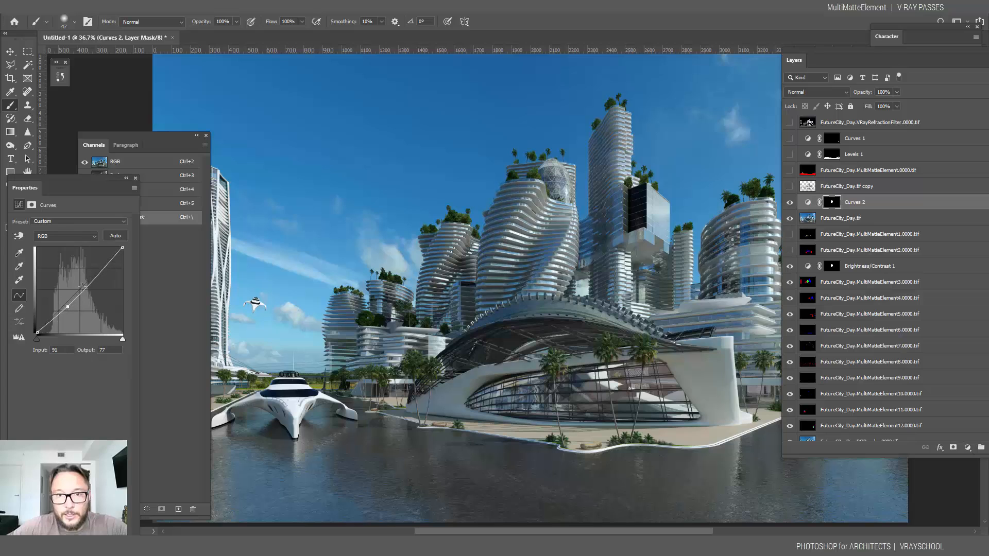
- Reshape the Curves 2 curve upward to brighten the masked white towers
{"action": "left_click_drag", "start_coordinate": [81, 287], "coordinate": [98, 269]}
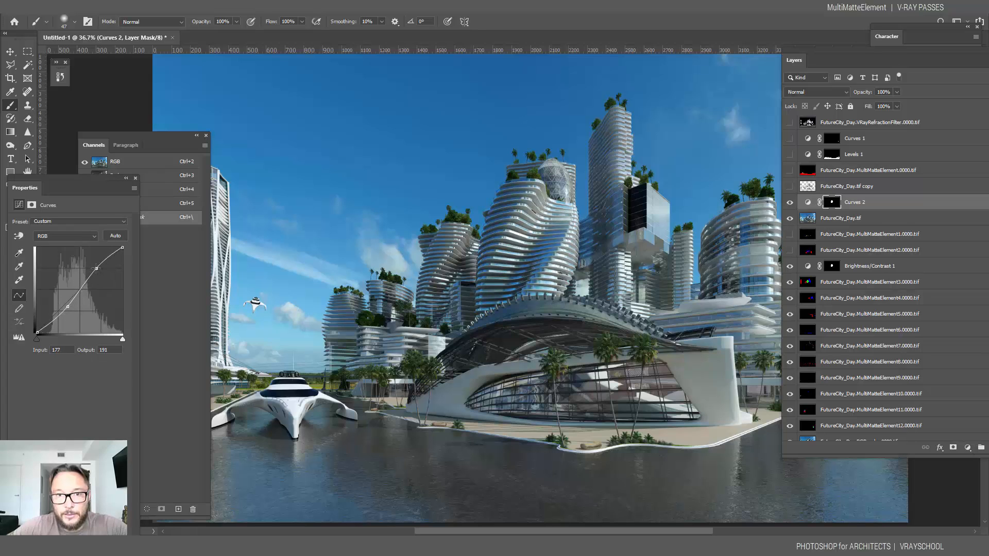
{"action": "left_click_drag", "start_coordinate": [97, 269], "coordinate": [97, 265]}
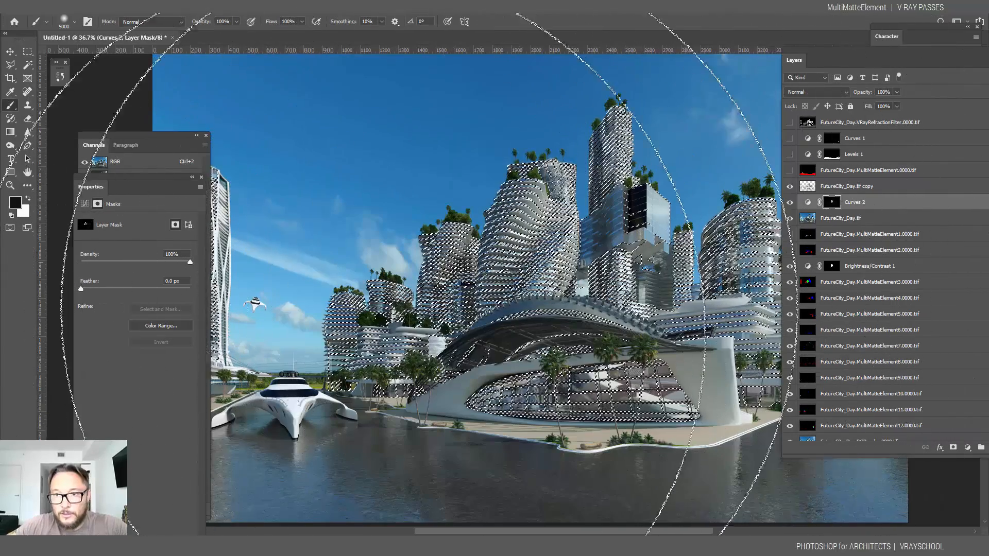
{"action": "left_click", "coordinate": [789, 217]}
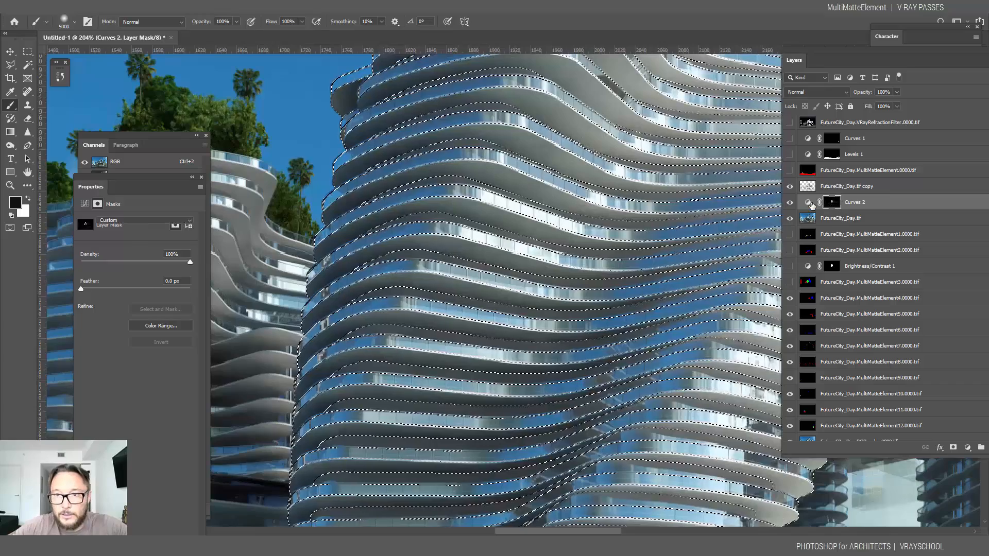
{"action": "left_click", "coordinate": [807, 202]}
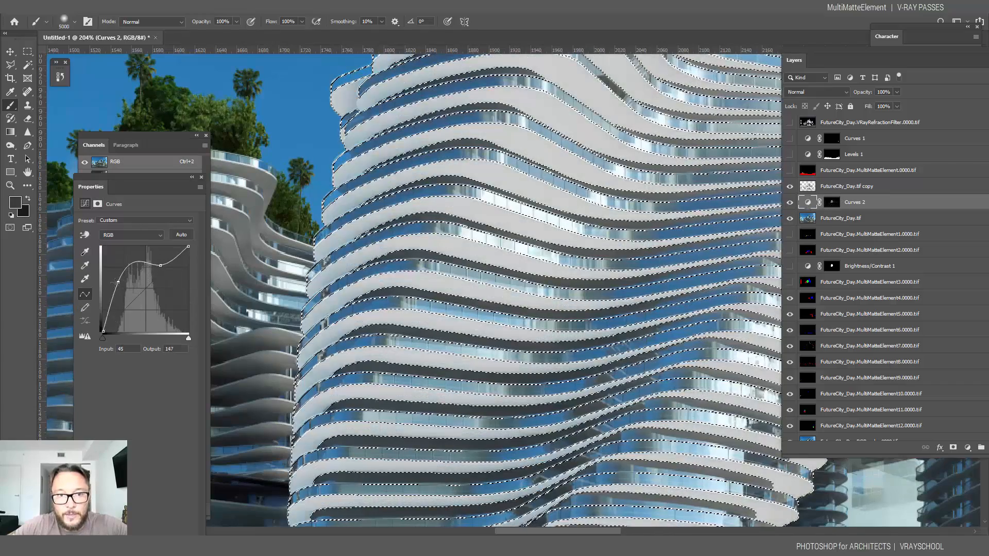
{"action": "left_click_drag", "start_coordinate": [120, 281], "coordinate": [123, 276]}
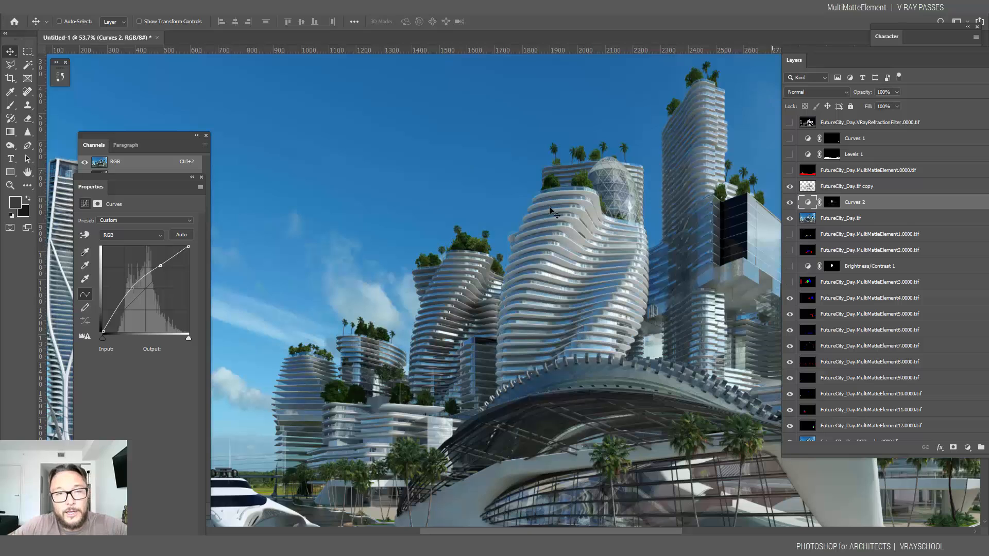
- Open the finished FUTURECITY_DAY.psd composite in Photoshop
{"action": "left_click", "coordinate": [7, 21]}
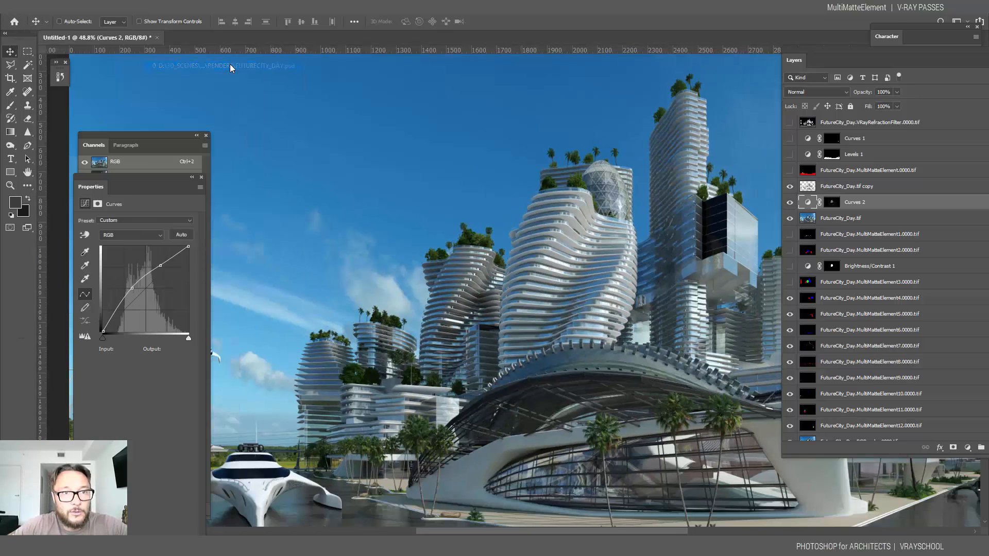
{"action": "left_click", "coordinate": [235, 36]}
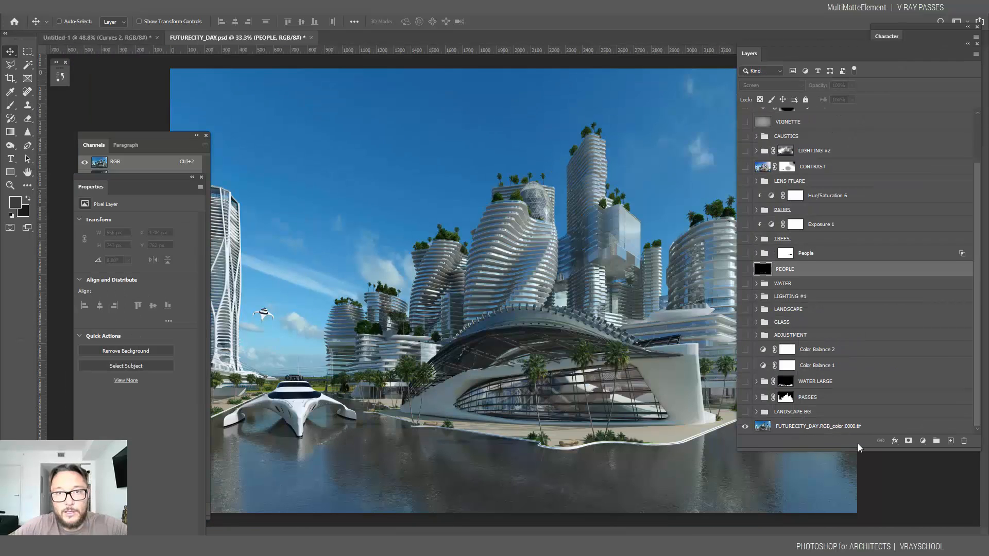
{"action": "mouse_move", "coordinate": [968, 317]}
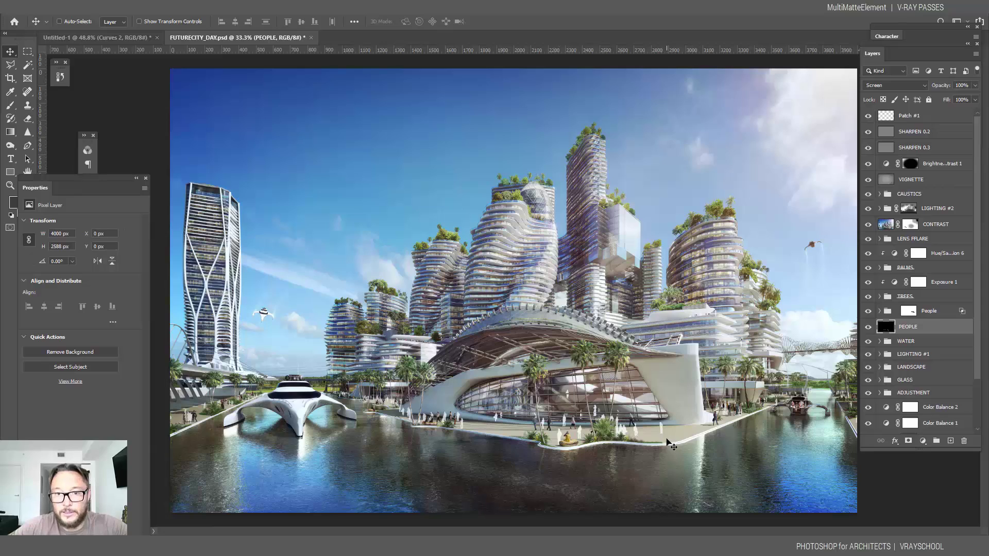
{"action": "mouse_move", "coordinate": [553, 462]}
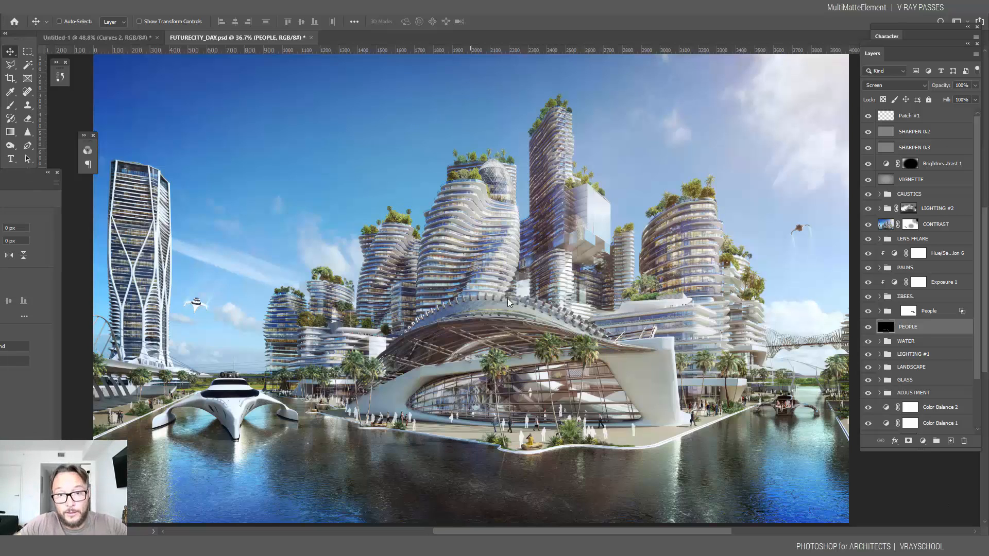
{"action": "mouse_move", "coordinate": [498, 466]}
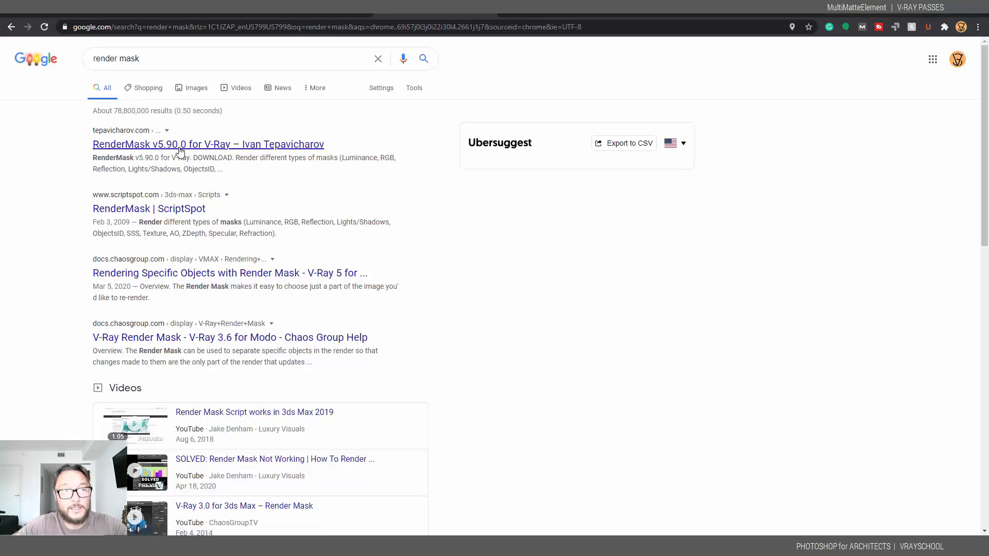
- Open the RenderMask v5.90.0 for V-Ray result and scroll its page
{"action": "left_click", "coordinate": [179, 144]}
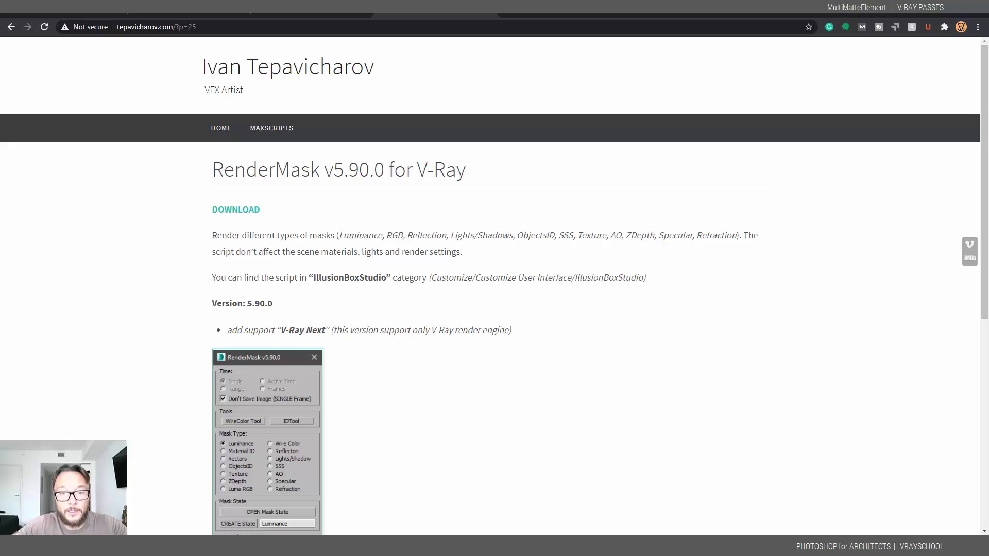
{"action": "scroll", "scroll_direction": "down", "scroll_amount": 3}
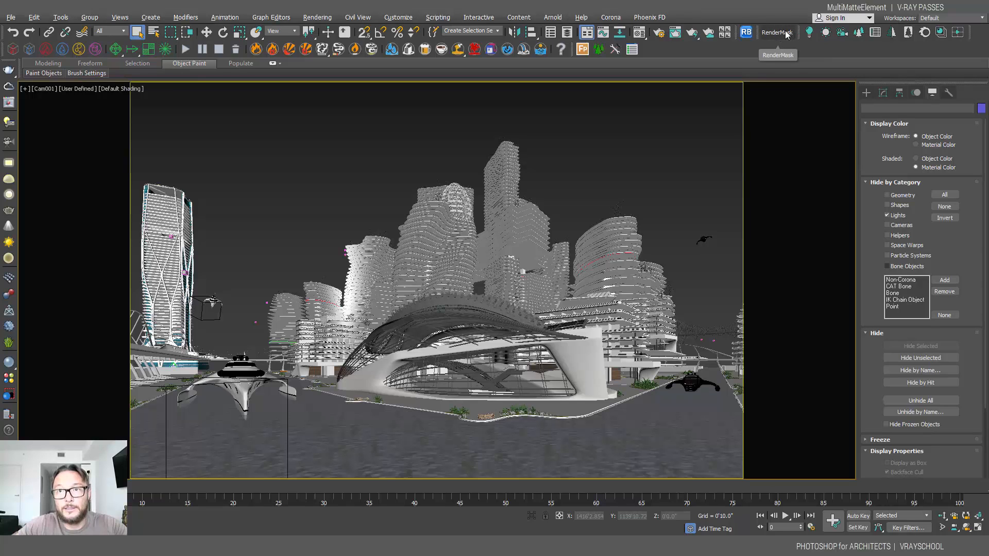
{"action": "mouse_move", "coordinate": [767, 84]}
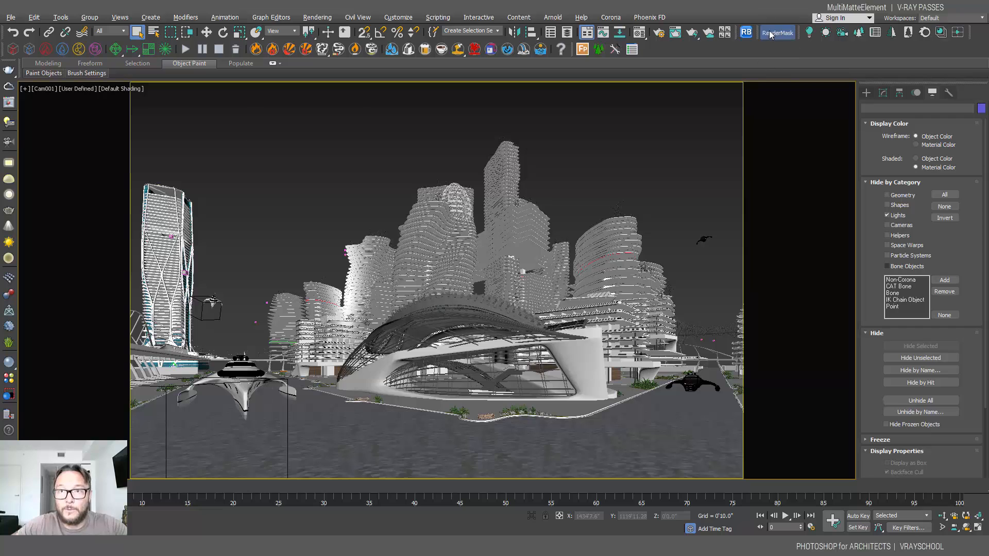
- Launch RenderMask, select the curved roof structure, and render its mask
{"action": "left_click", "coordinate": [776, 32]}
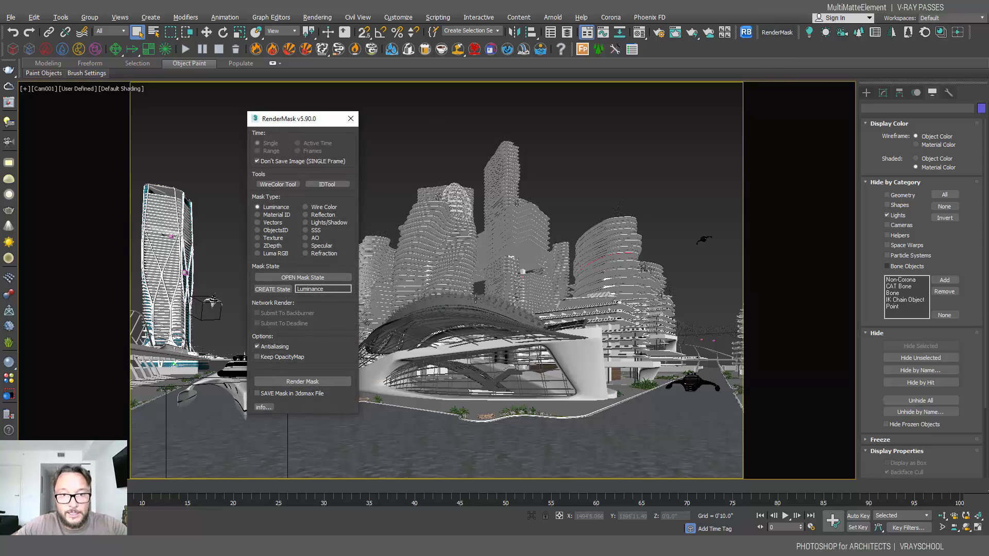
{"action": "left_click", "coordinate": [458, 329]}
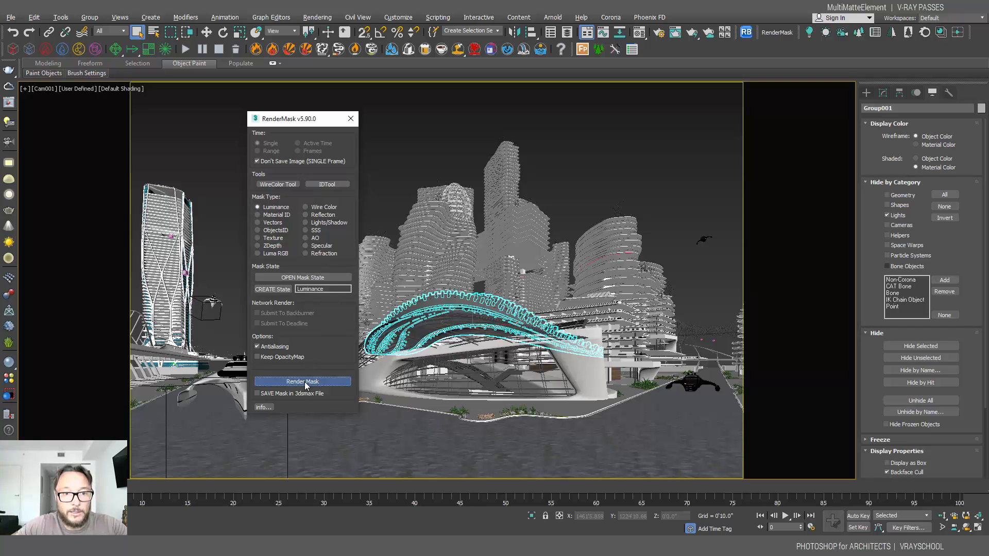
{"action": "left_click", "coordinate": [302, 381]}
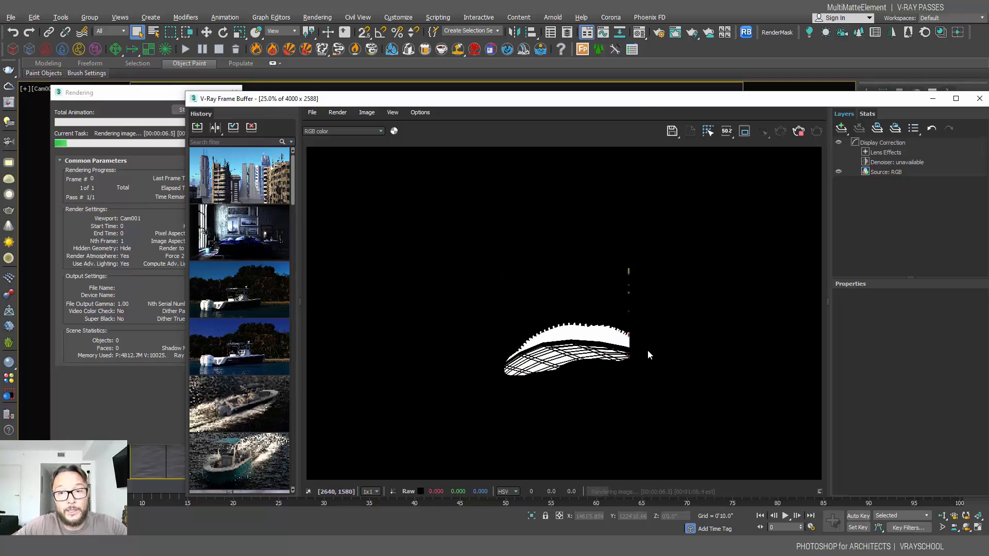
{"action": "mouse_move", "coordinate": [685, 353]}
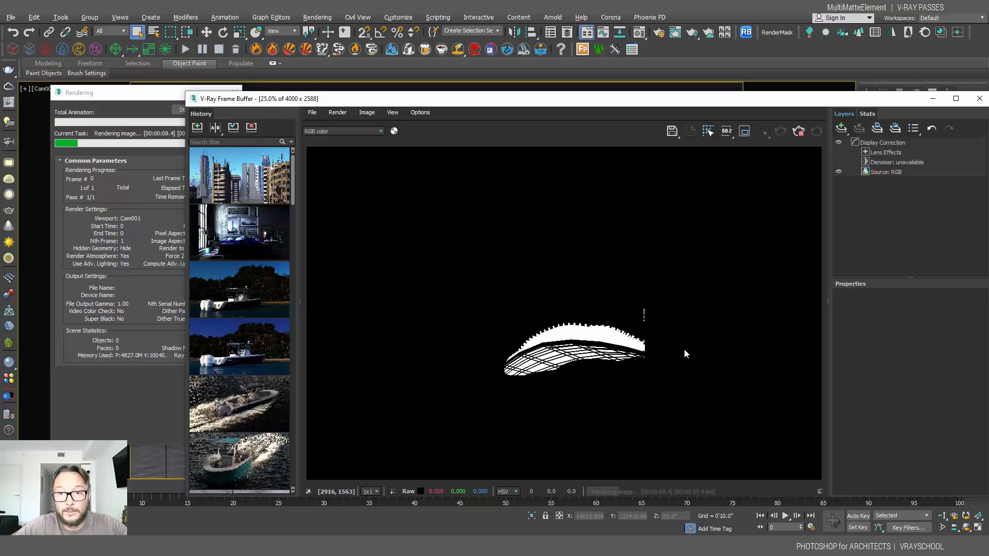